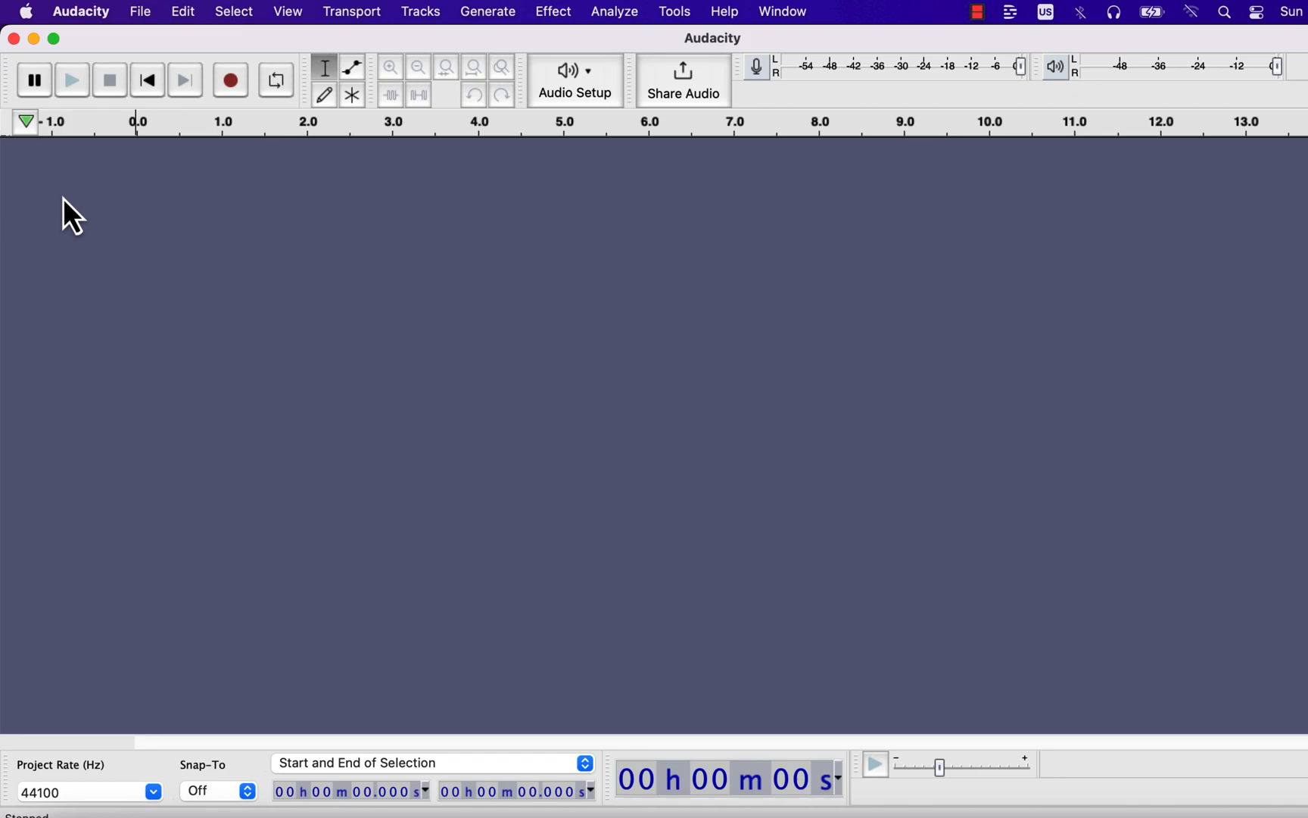
{"action": "mouse_move", "coordinate": [174, 159]}
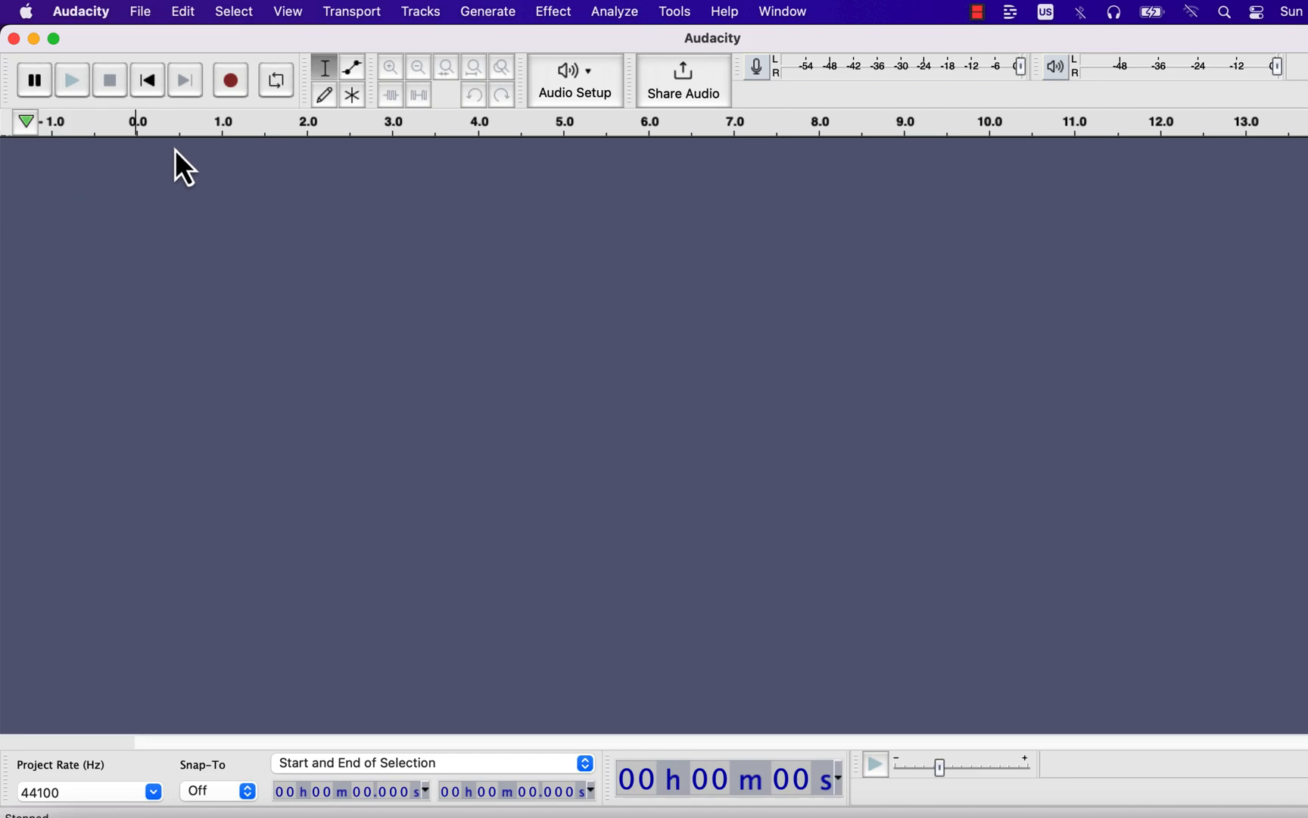
{"action": "mouse_move", "coordinate": [336, 136]}
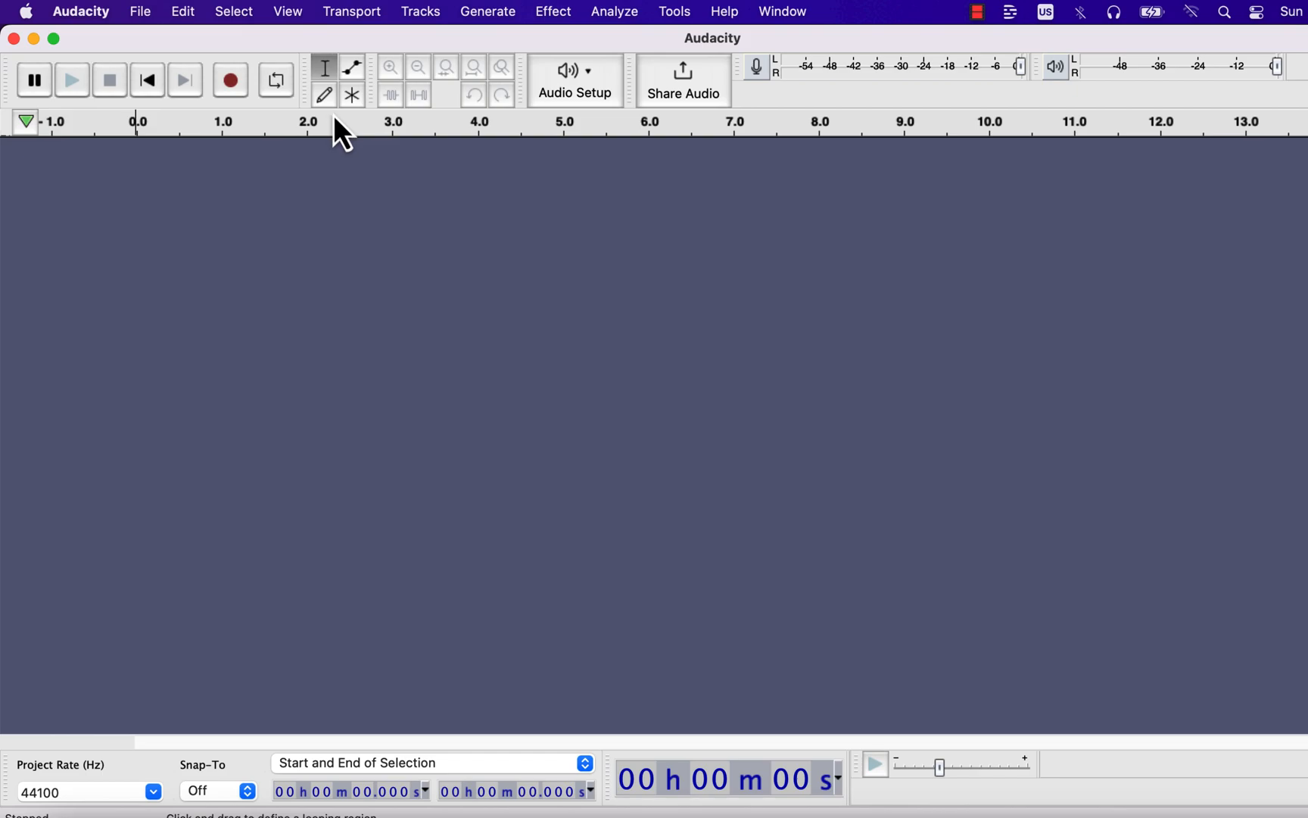
{"action": "mouse_move", "coordinate": [338, 136]}
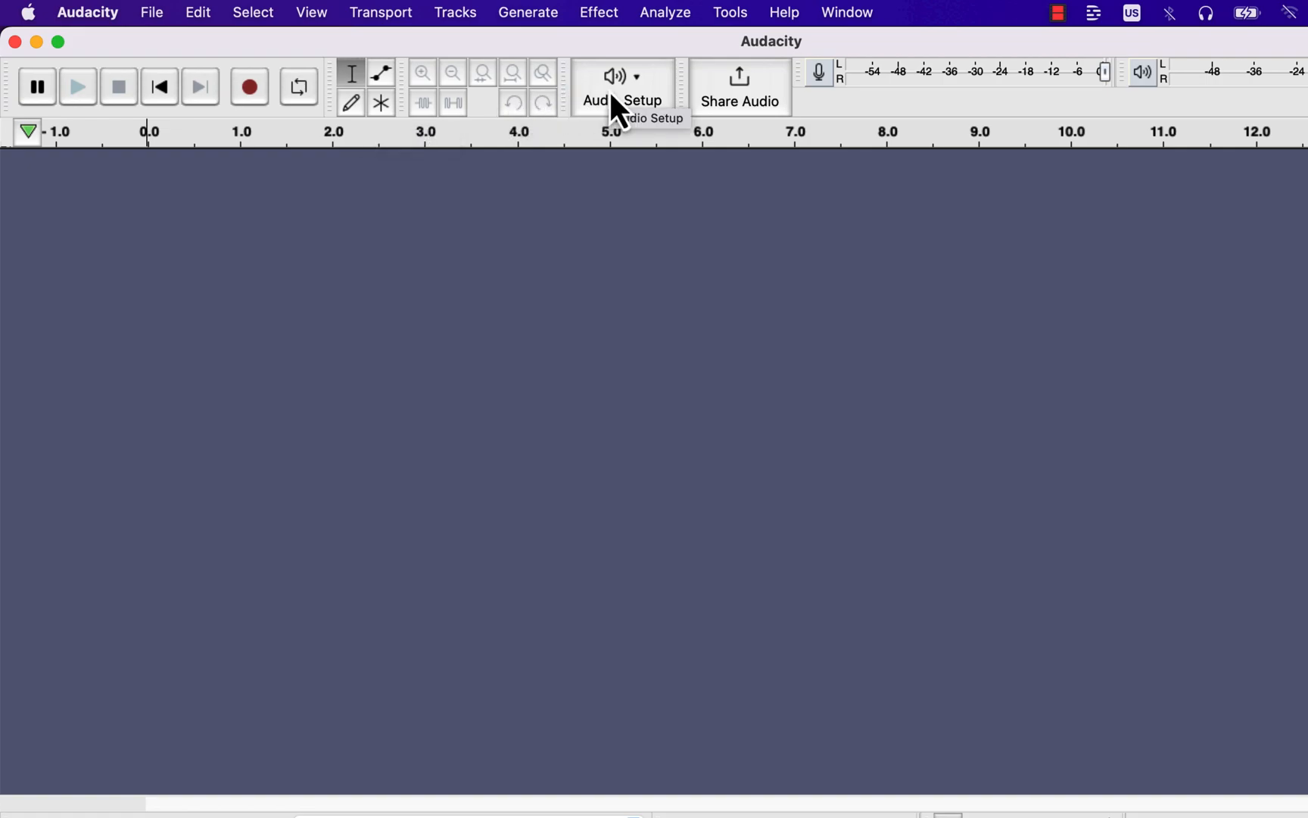
Step: Browse the Audio Setup host, recording device and recording channels choices
{"action": "left_click", "coordinate": [622, 81]}
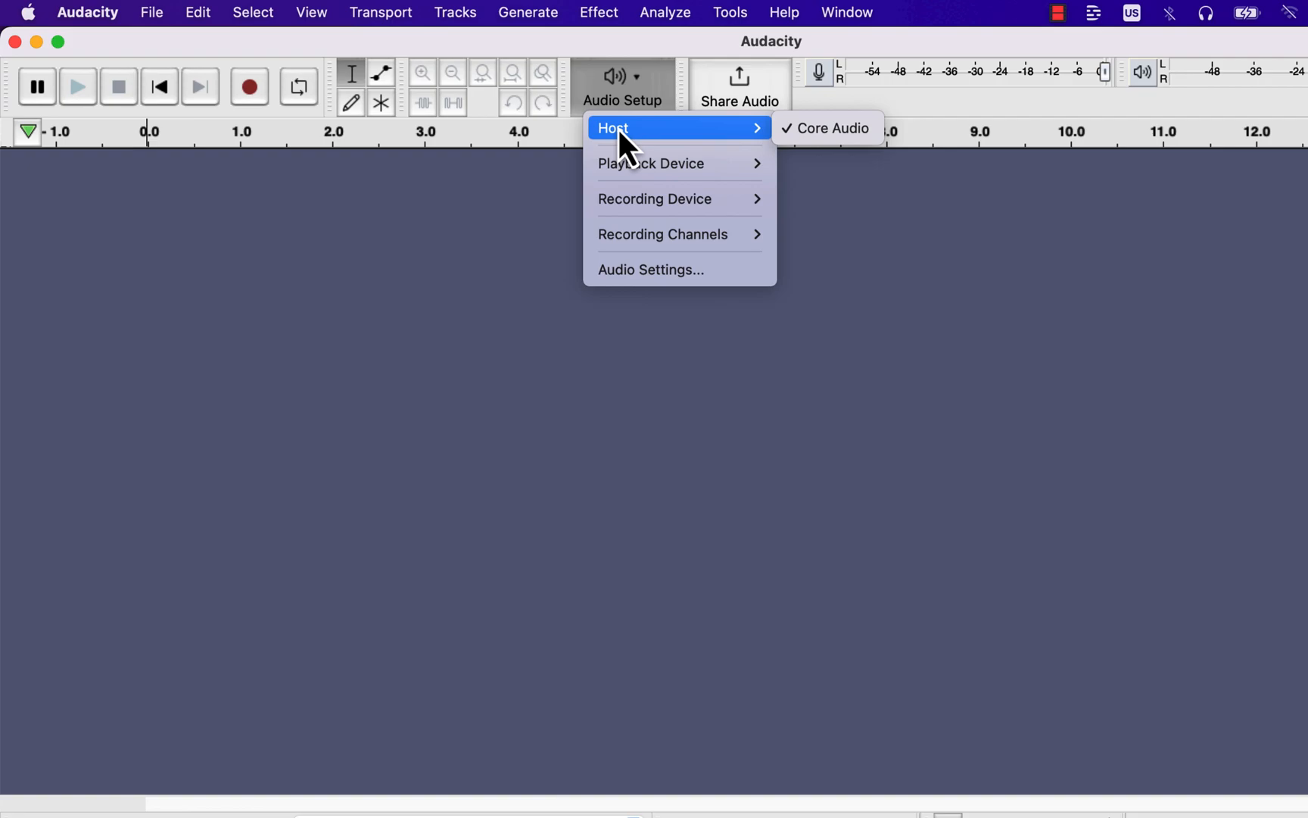
{"action": "mouse_move", "coordinate": [654, 199]}
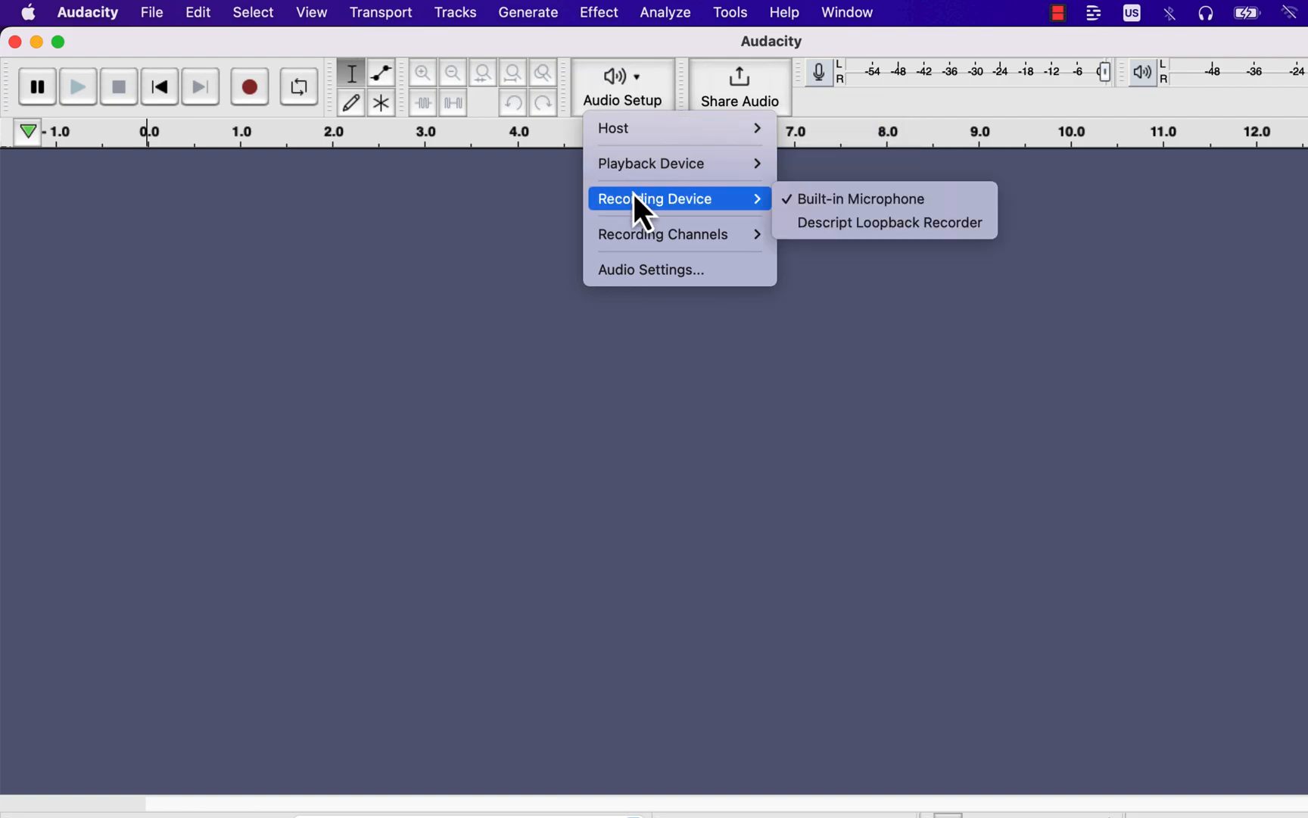
{"action": "mouse_move", "coordinate": [651, 249]}
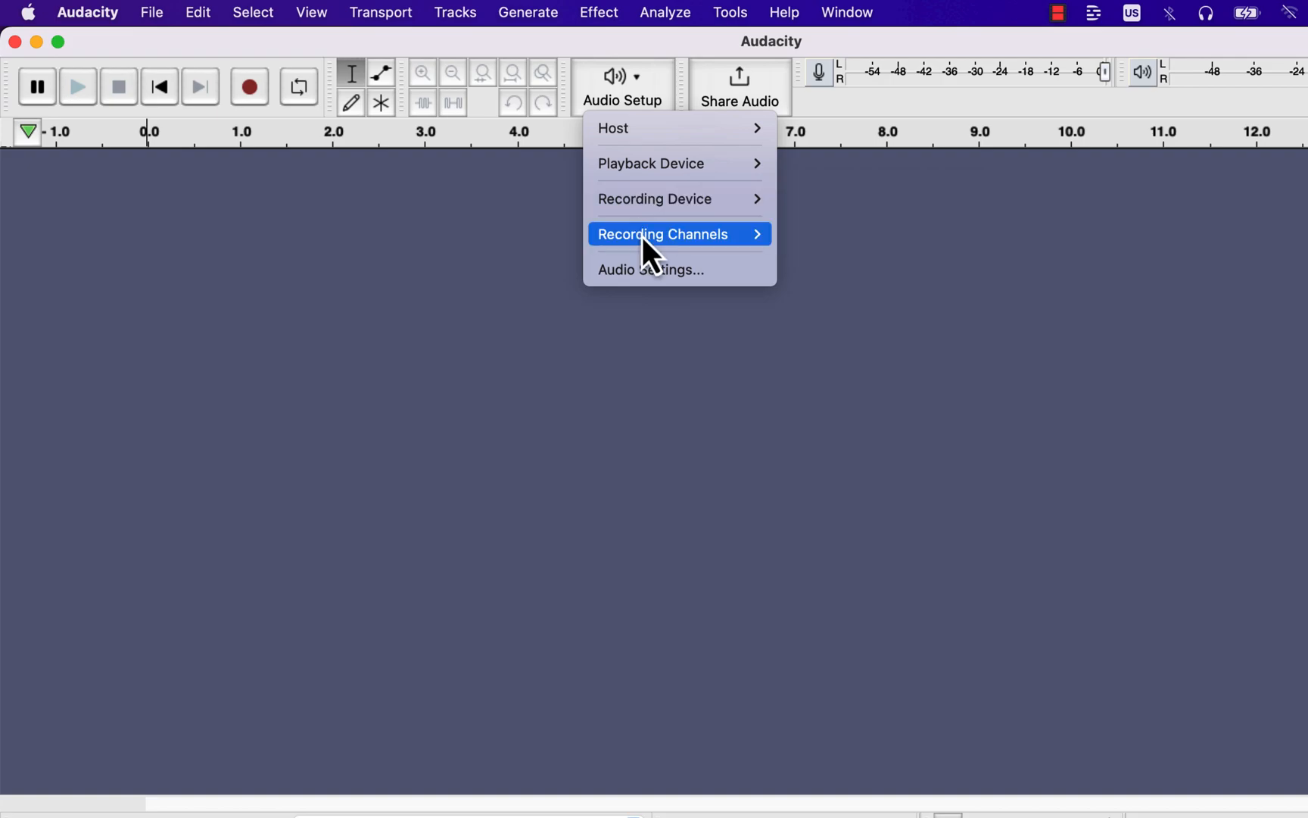
{"action": "left_click", "coordinate": [669, 233]}
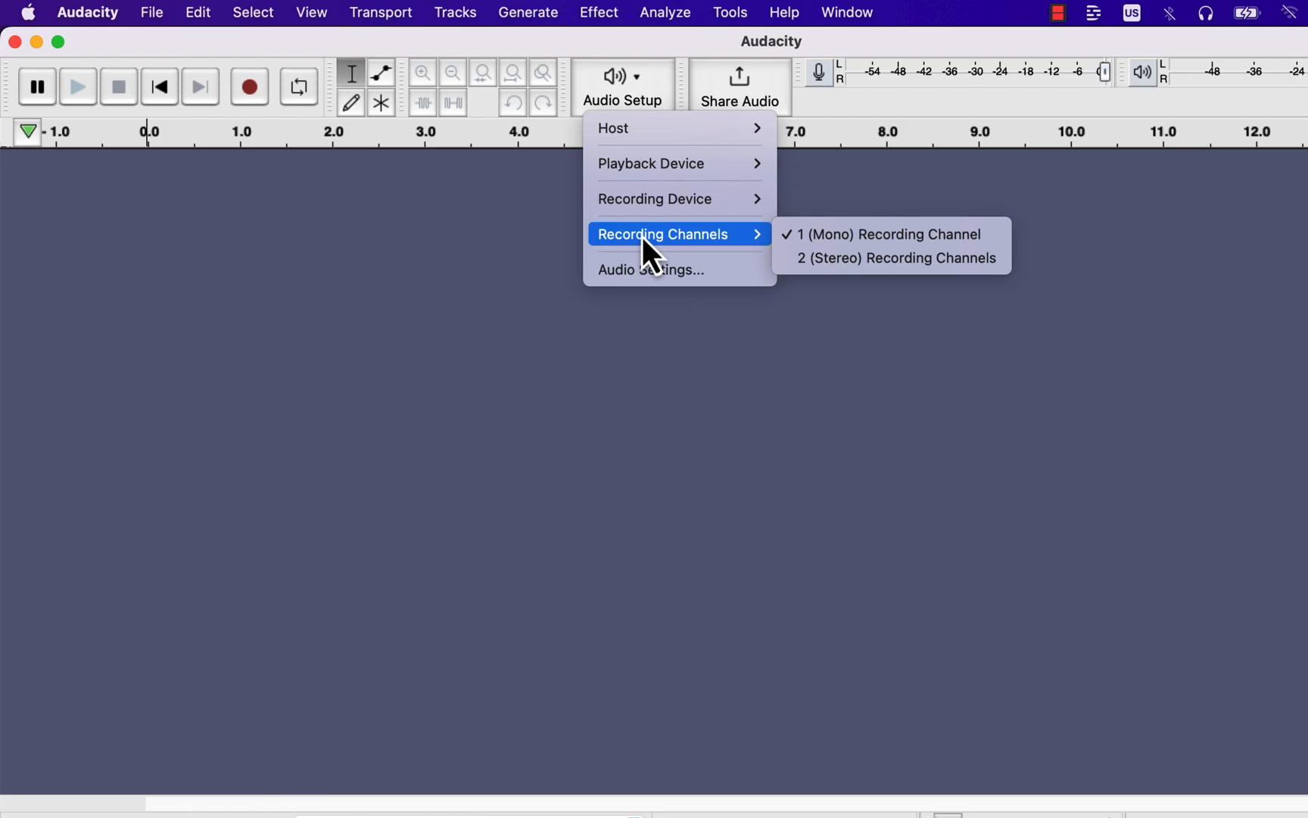
{"action": "left_click", "coordinate": [311, 13]}
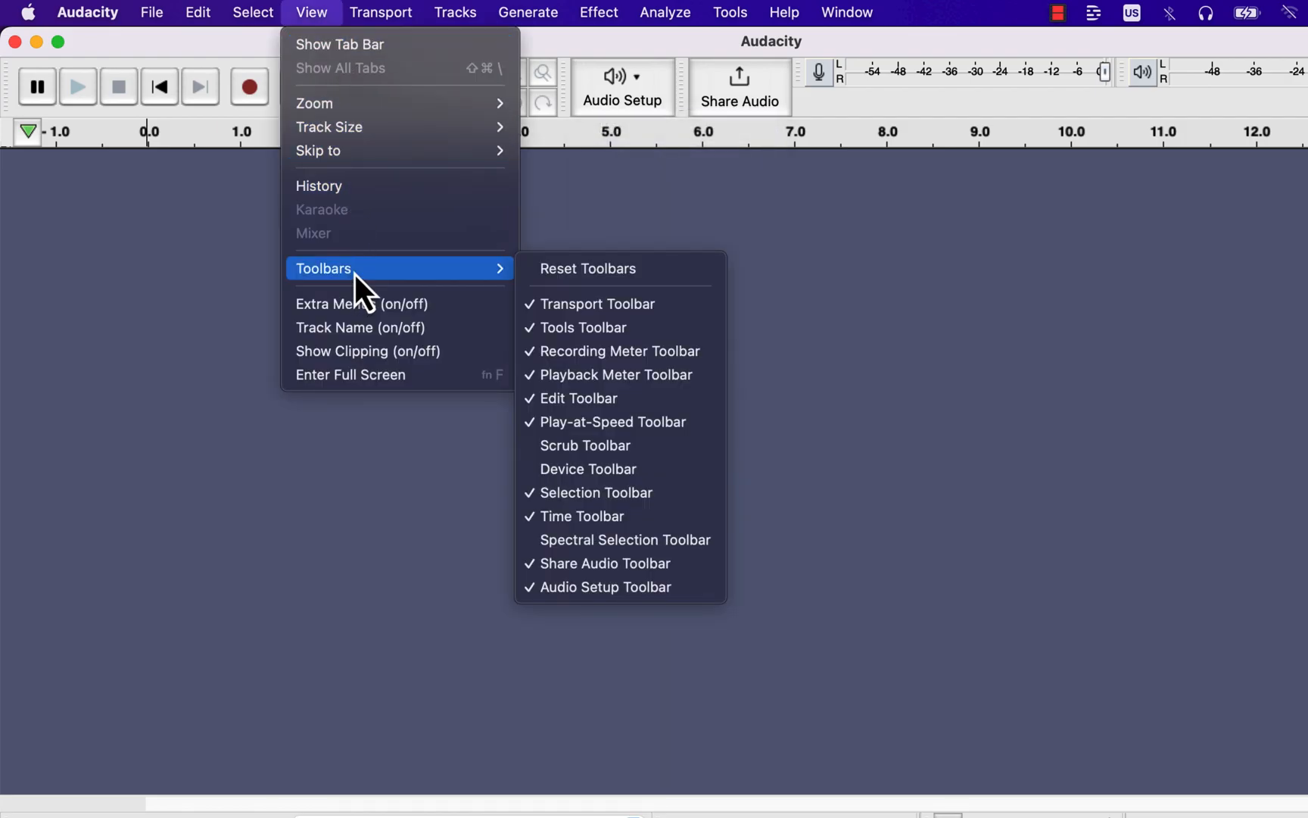
{"action": "mouse_move", "coordinate": [590, 338]}
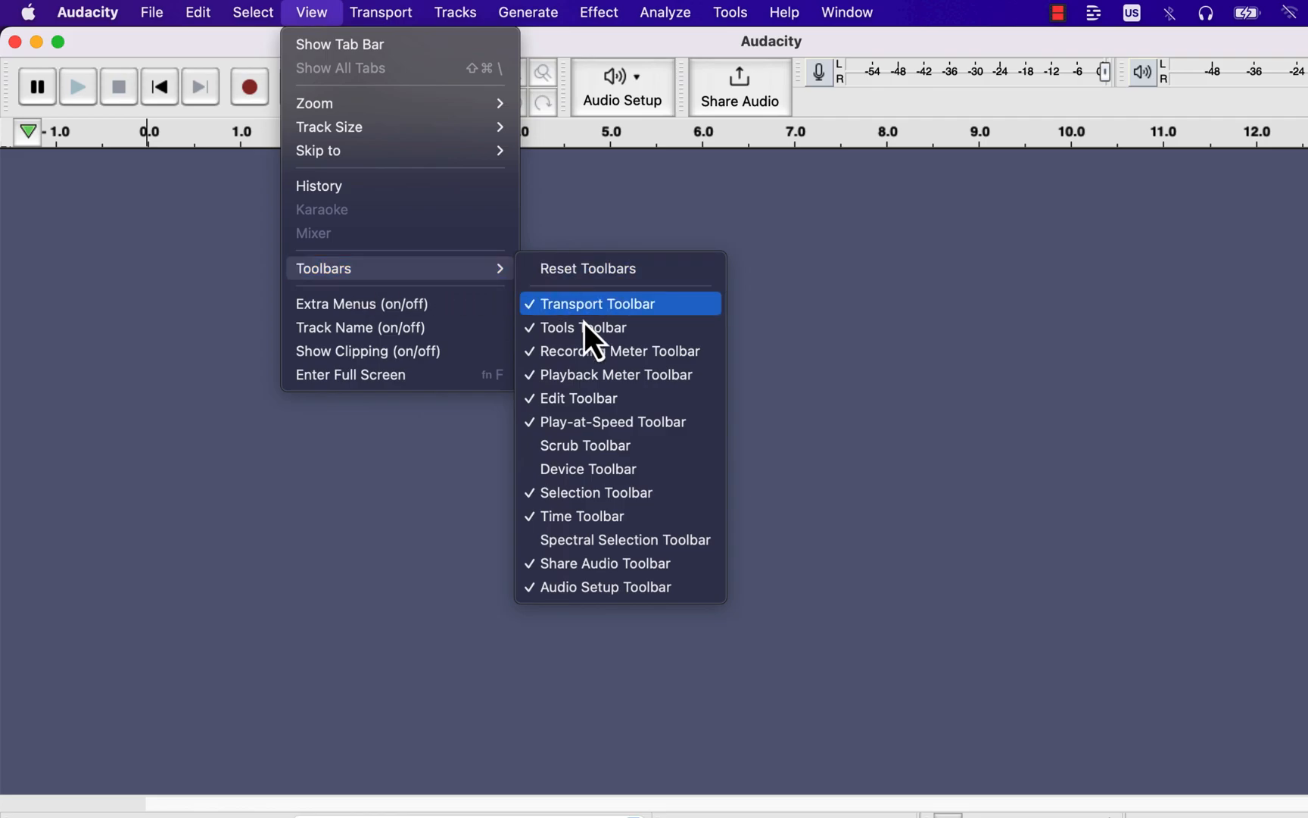
{"action": "left_click", "coordinate": [588, 468]}
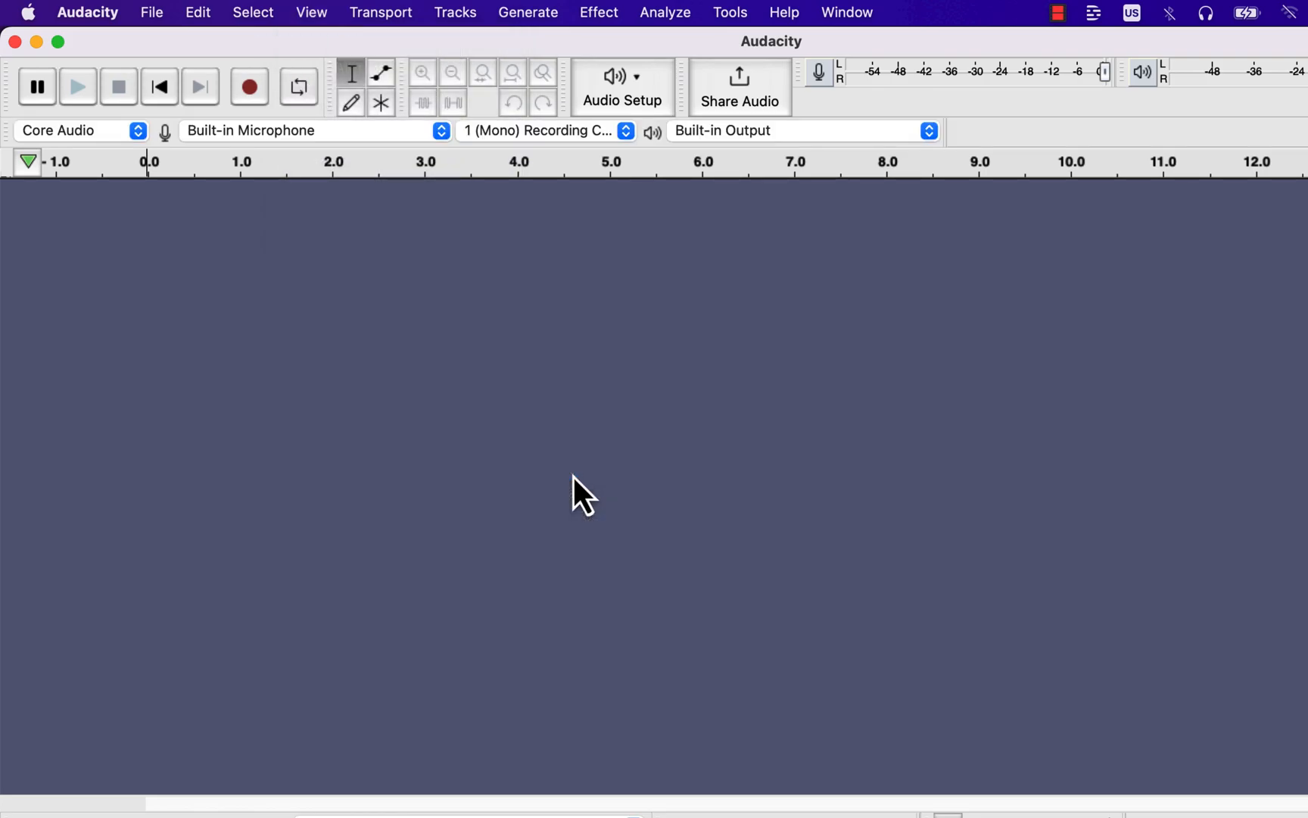
{"action": "mouse_move", "coordinate": [432, 282]}
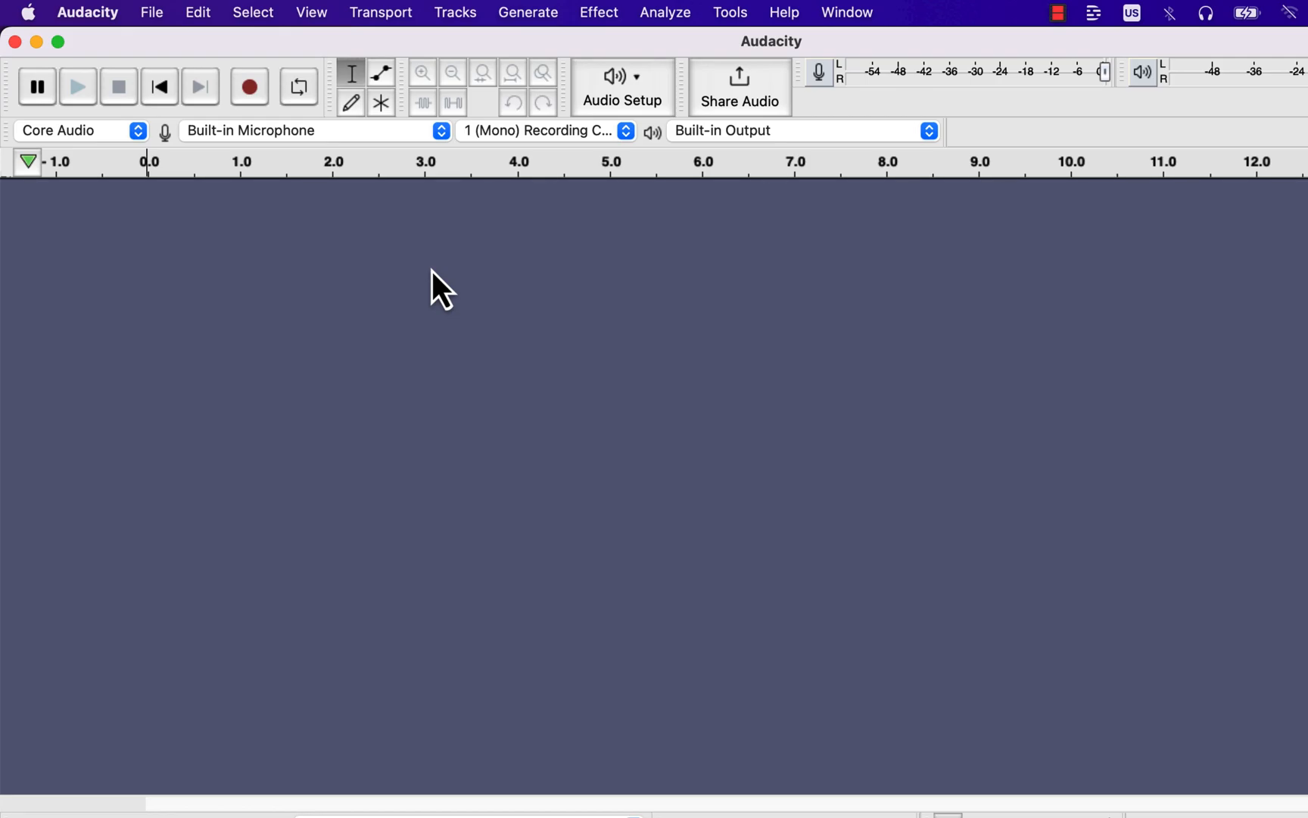
{"action": "left_click", "coordinate": [311, 13]}
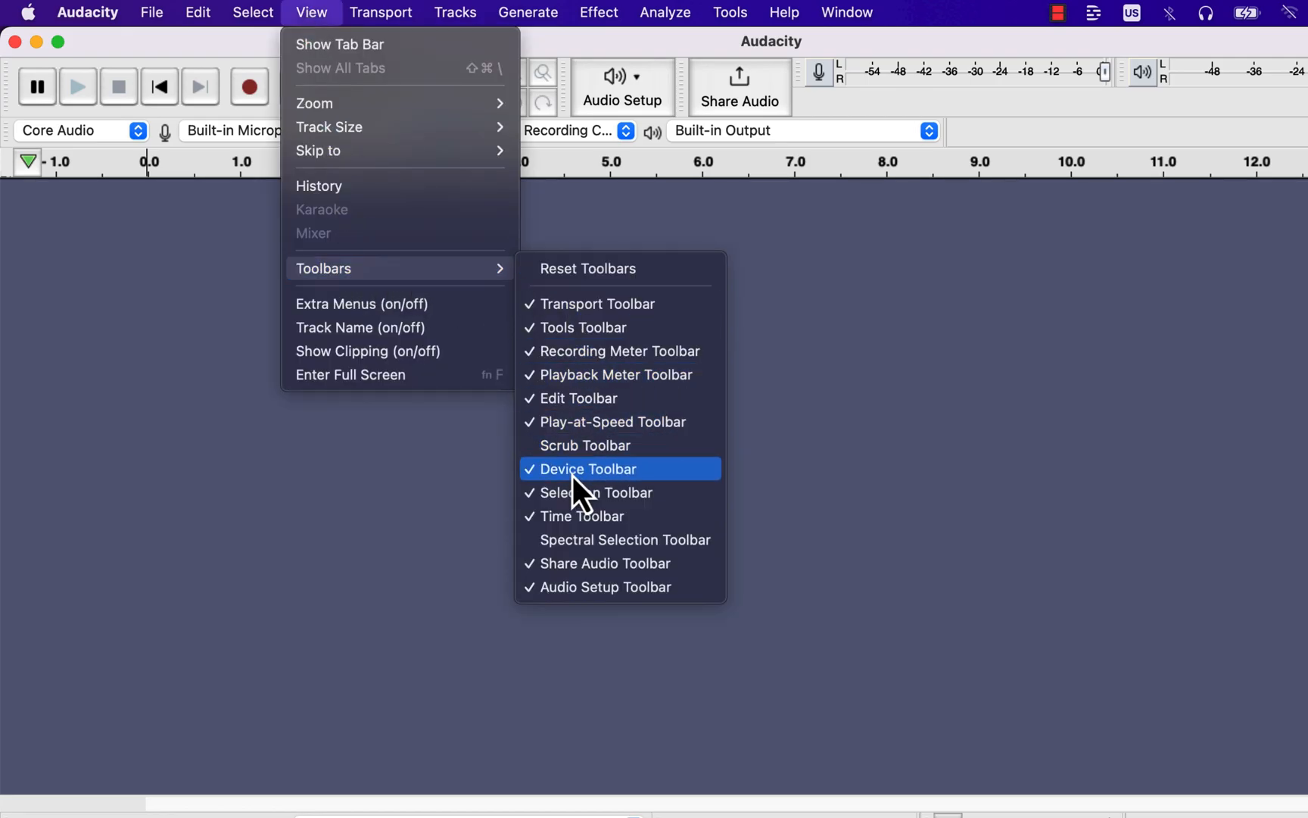
{"action": "left_click", "coordinate": [588, 468]}
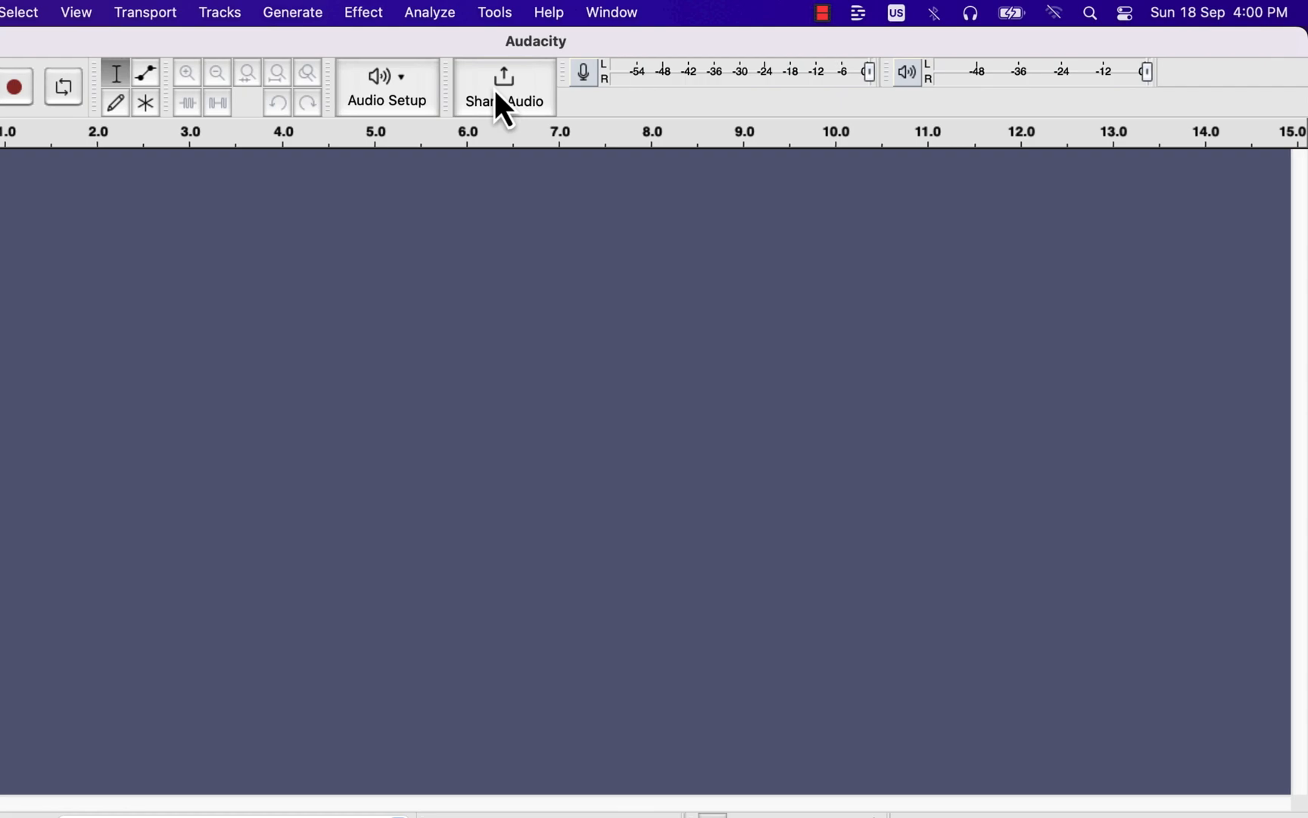
{"action": "mouse_move", "coordinate": [727, 99]}
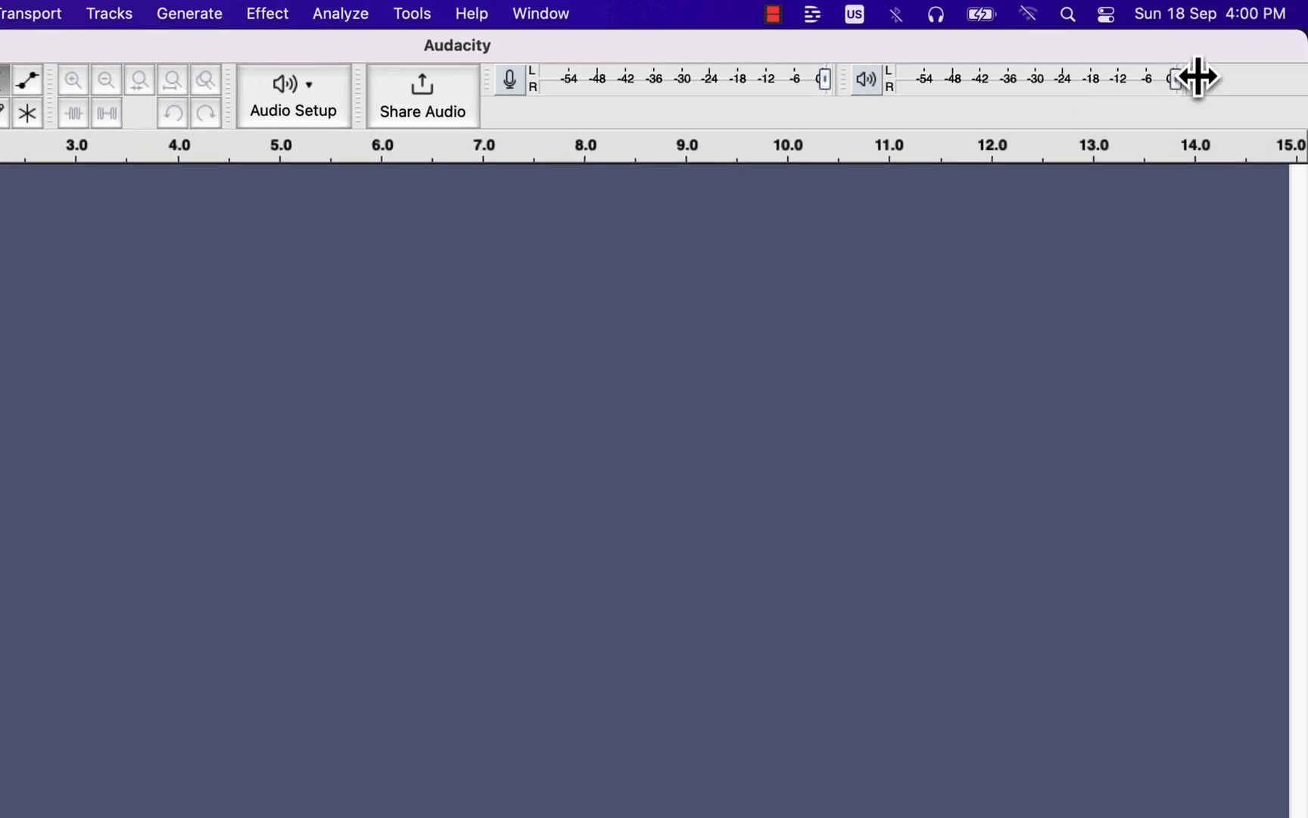
{"action": "mouse_move", "coordinate": [1223, 73]}
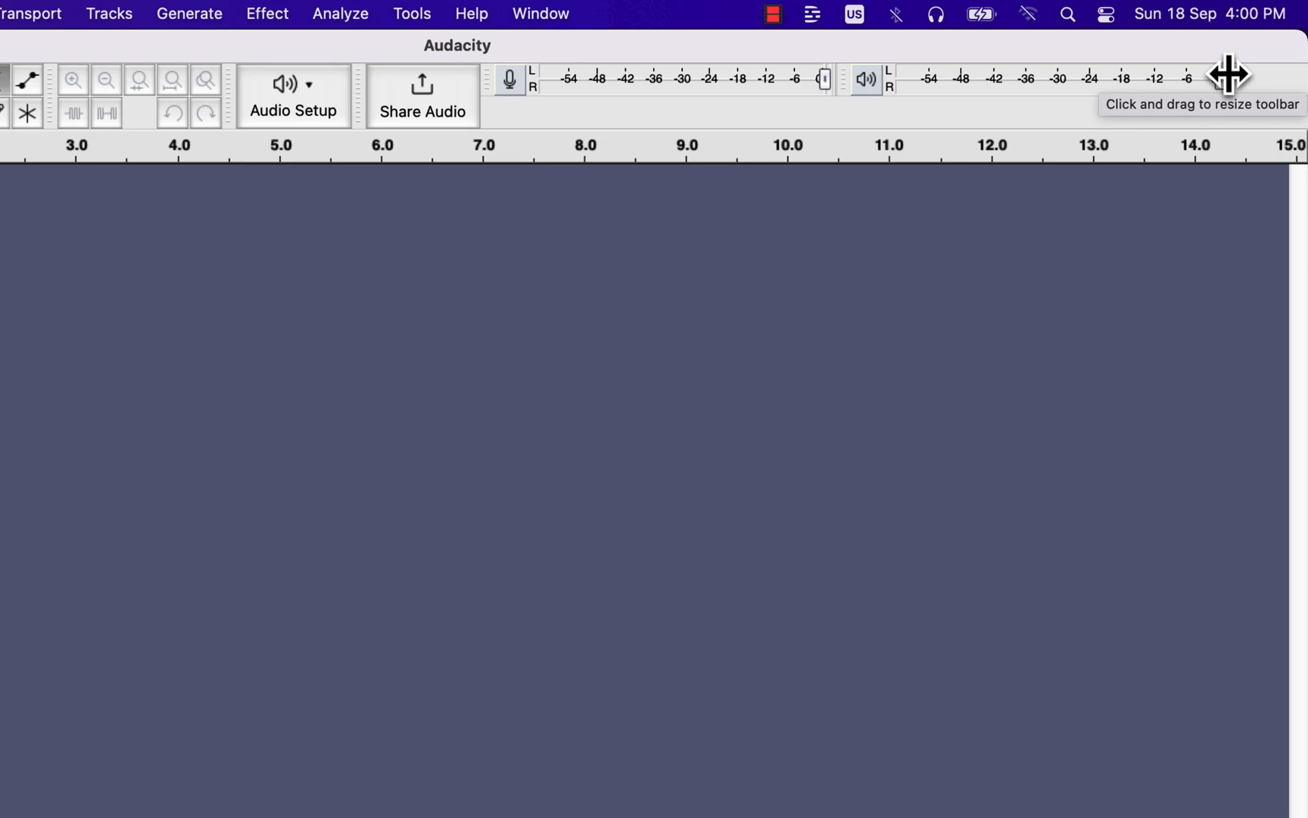
{"action": "mouse_move", "coordinate": [1228, 113]}
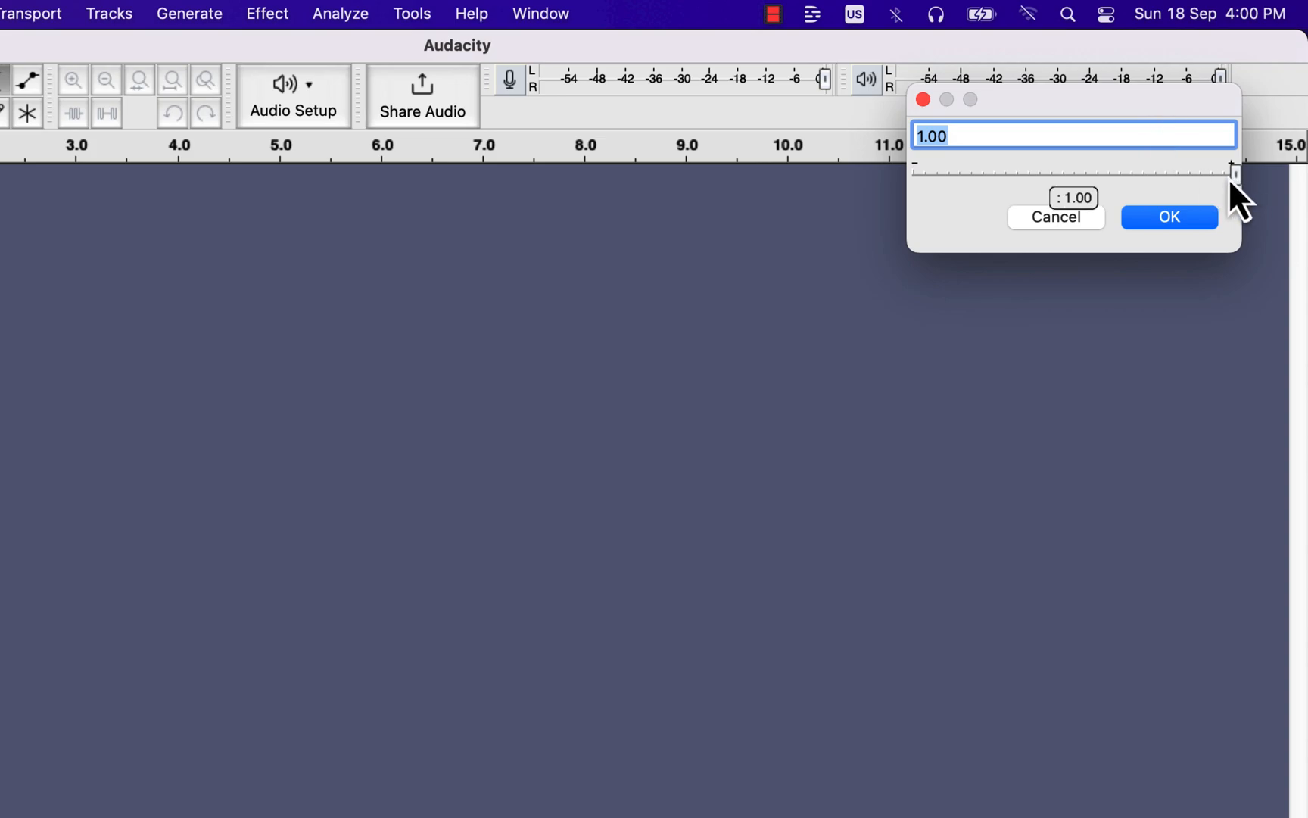
{"action": "mouse_move", "coordinate": [1251, 188]}
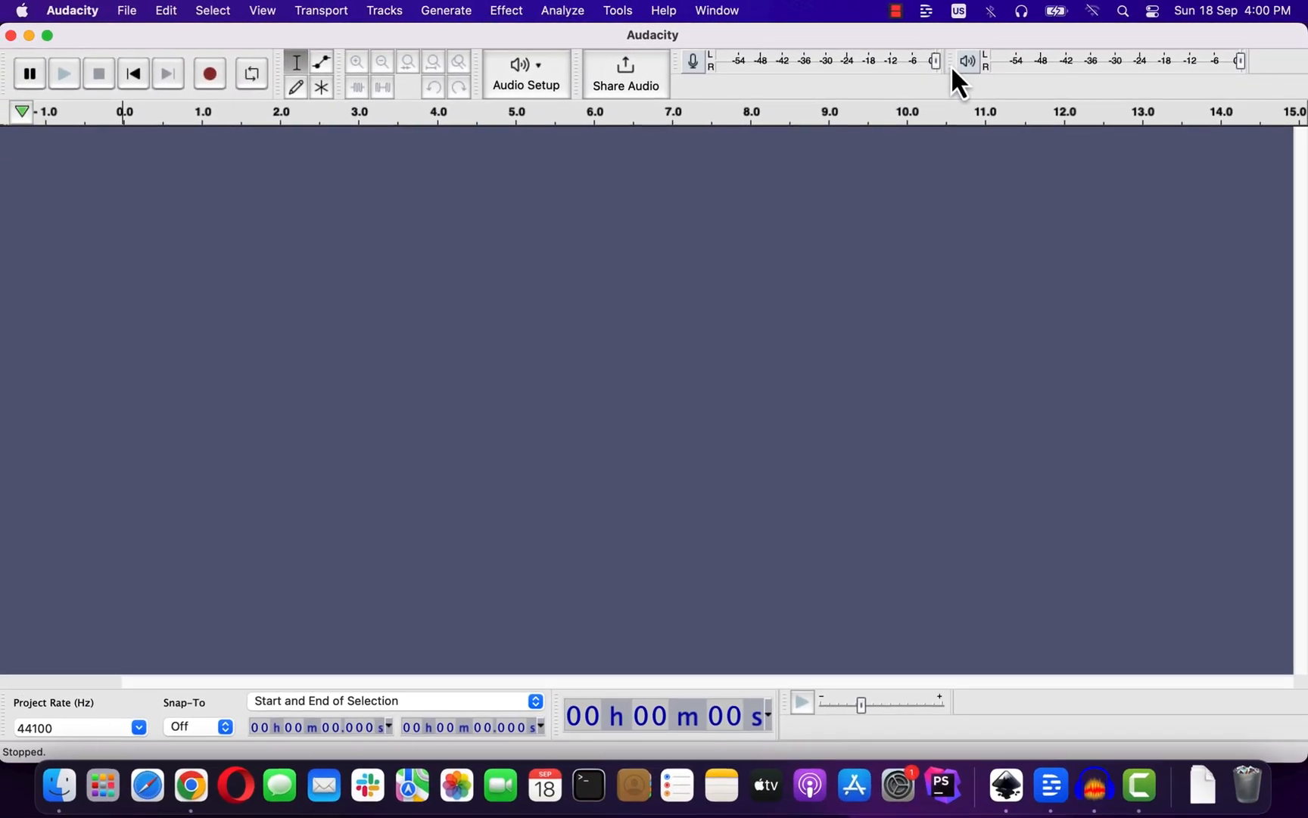
{"action": "mouse_move", "coordinate": [339, 57]}
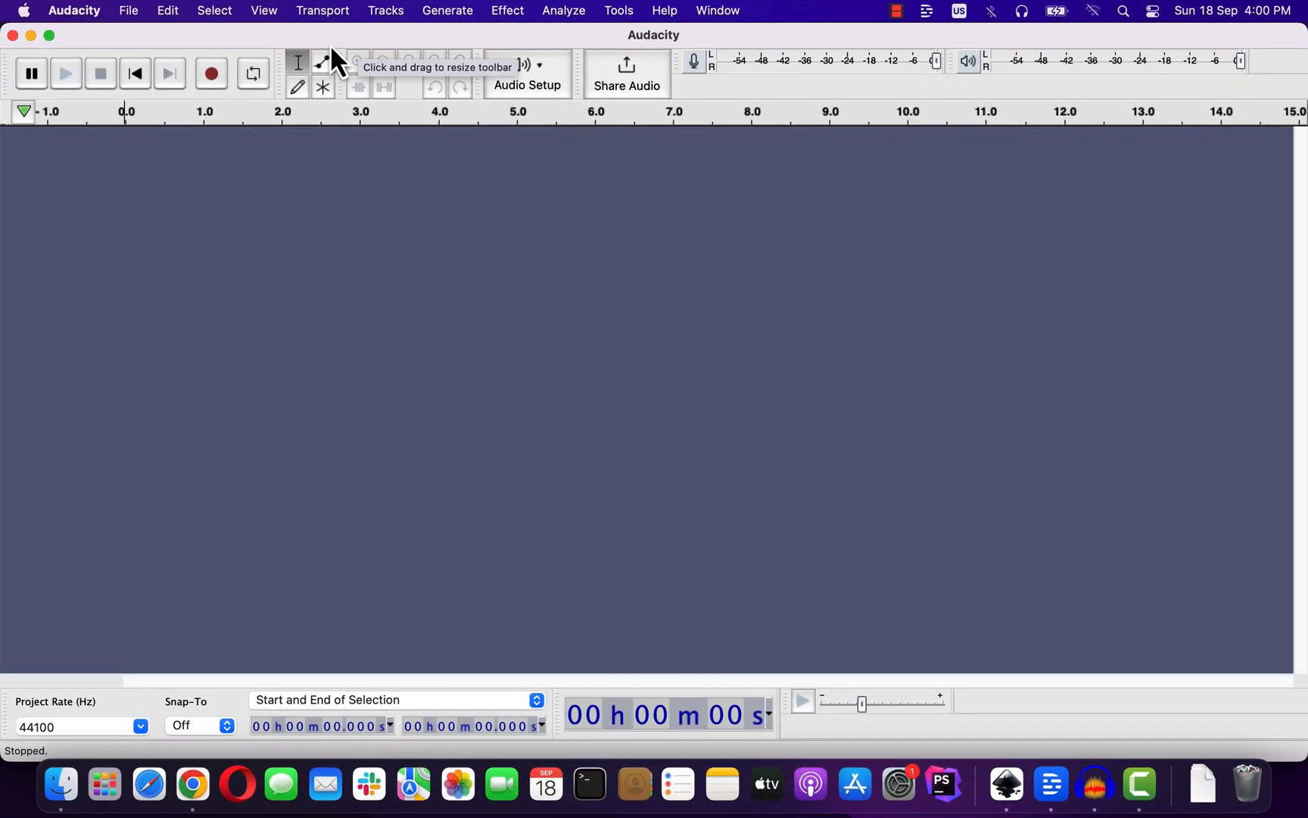
Step: Record a mono track, raising the recording volume near full then slightly lower, and confirm
{"action": "left_click", "coordinate": [213, 73]}
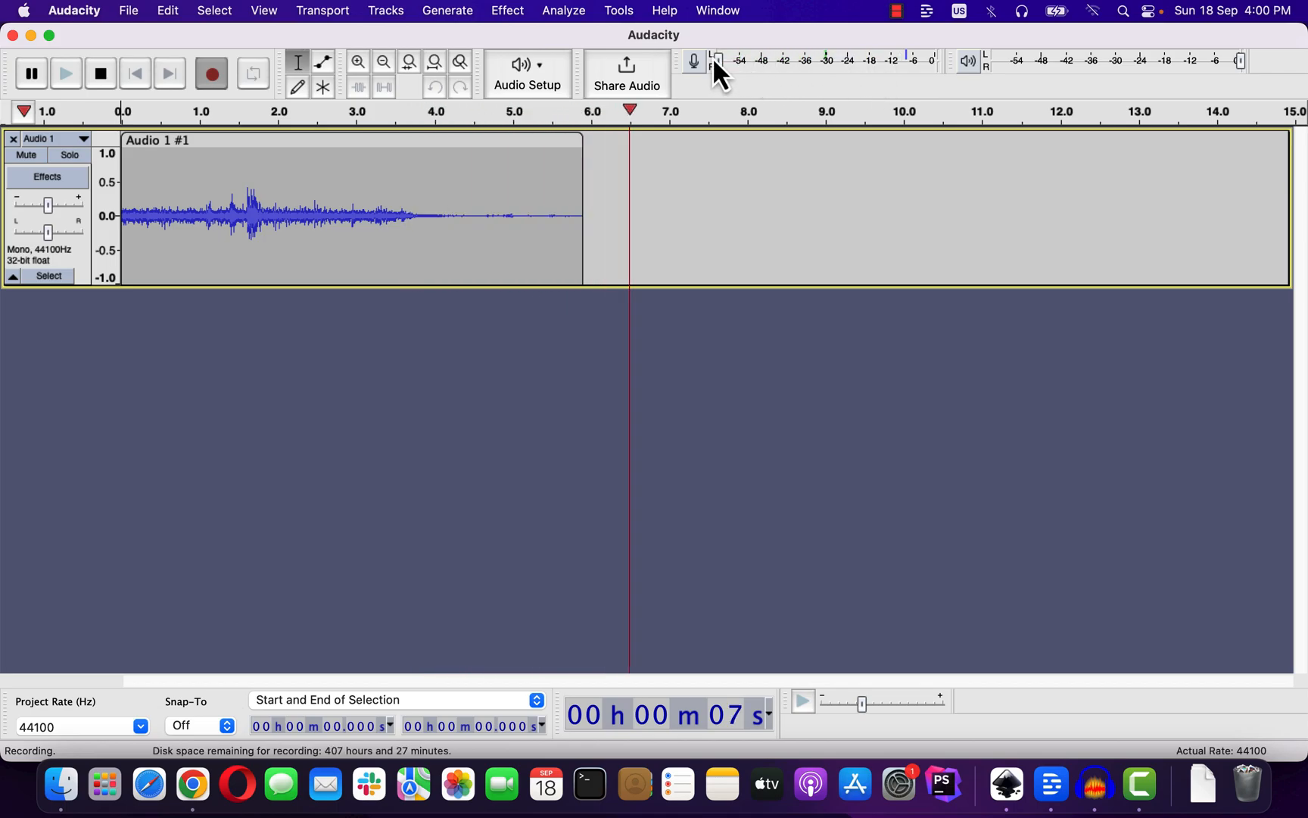
{"action": "left_click", "coordinate": [717, 59]}
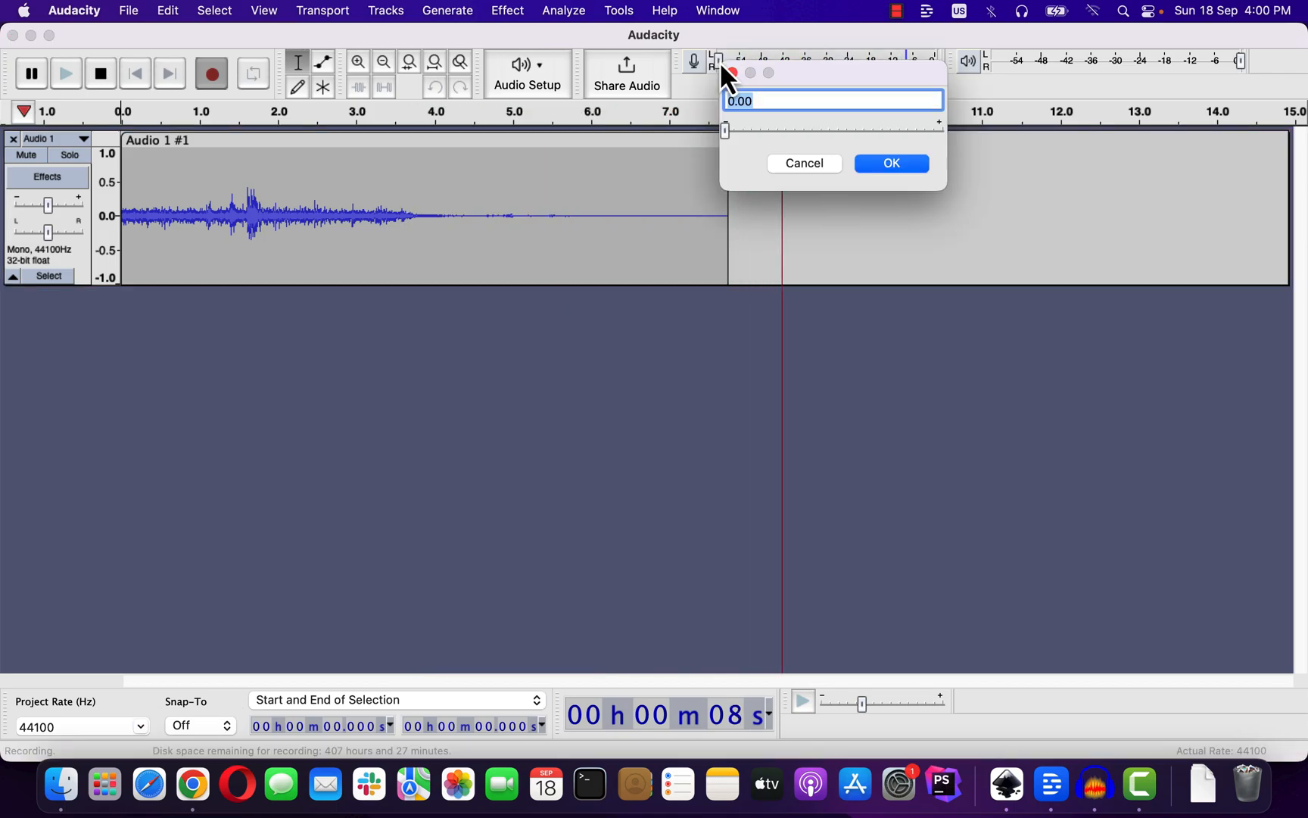
{"action": "left_click_drag", "start_coordinate": [726, 131], "coordinate": [874, 131]}
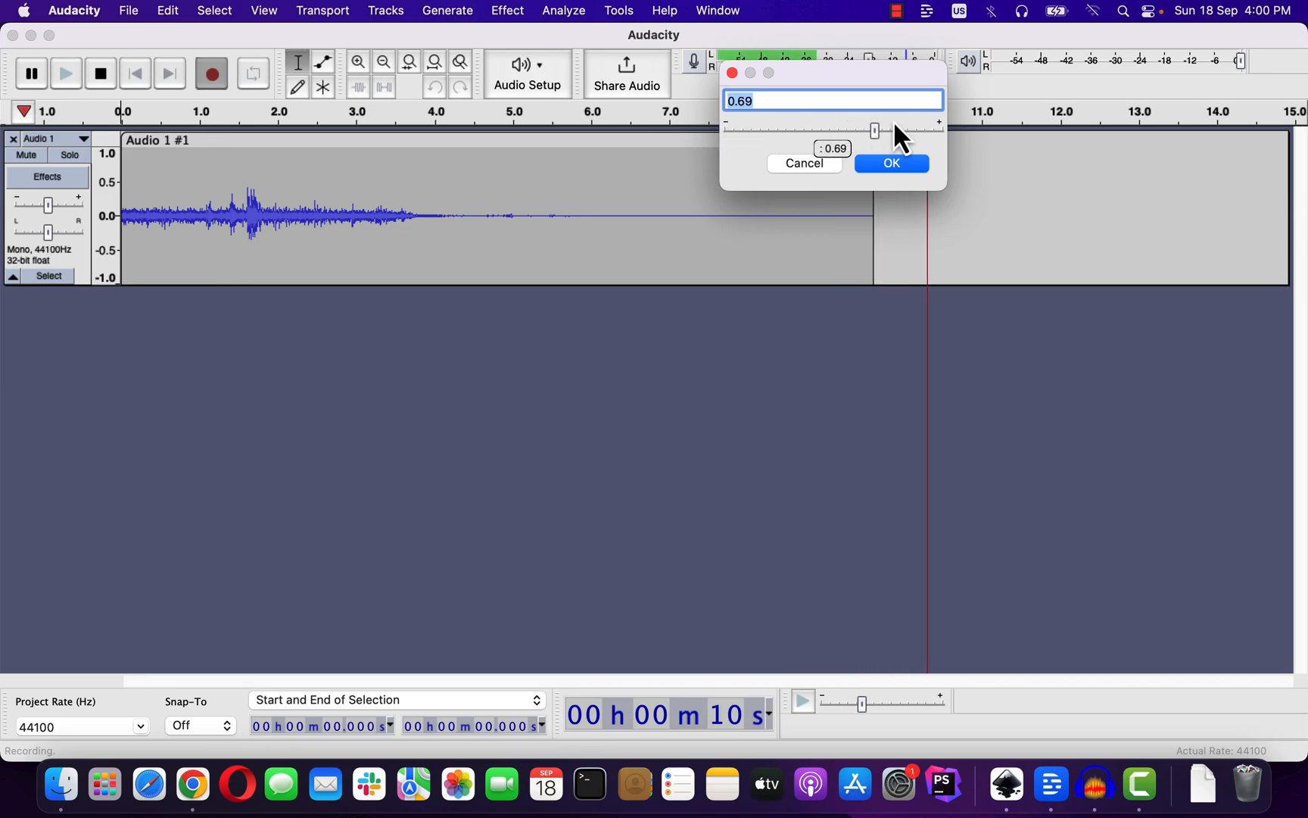
{"action": "left_click_drag", "start_coordinate": [874, 131], "coordinate": [936, 131]}
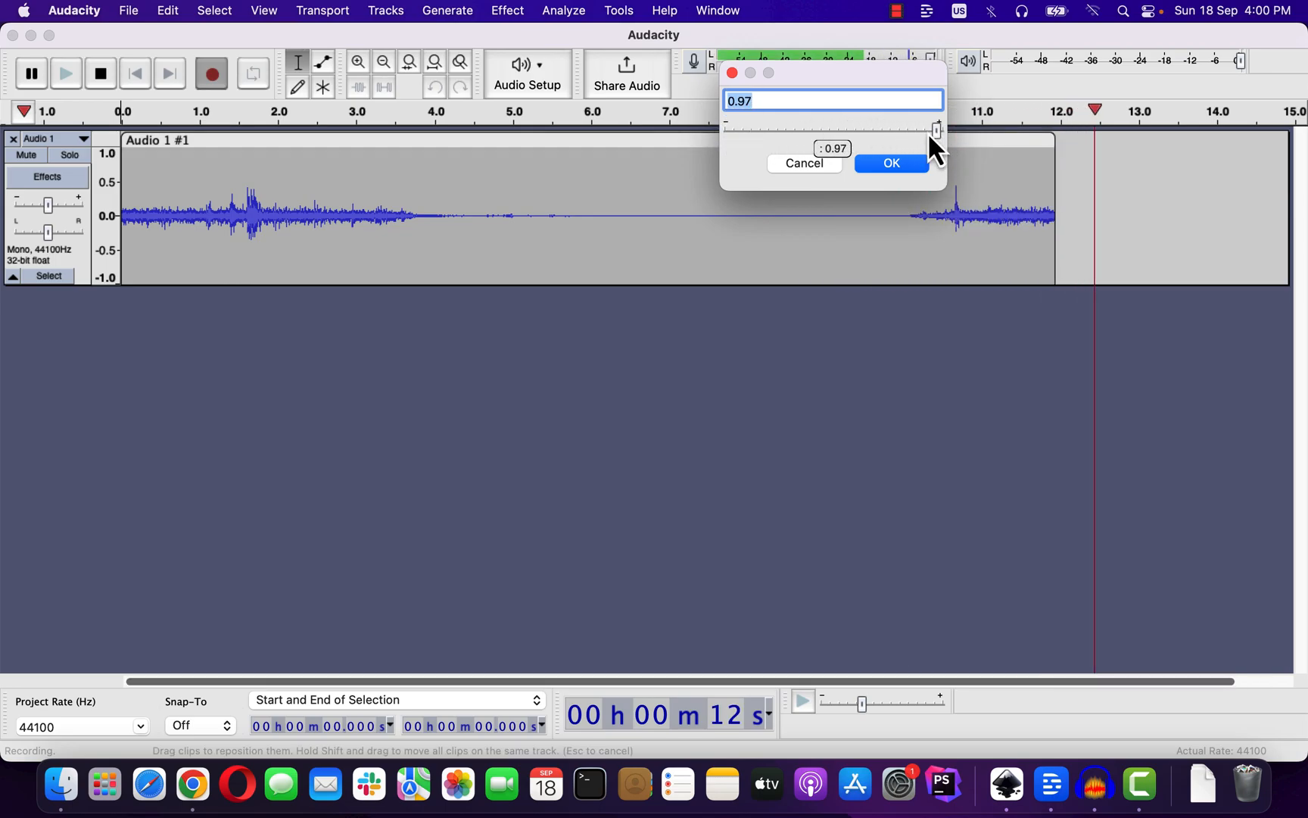
{"action": "left_click_drag", "start_coordinate": [936, 131], "coordinate": [885, 131]}
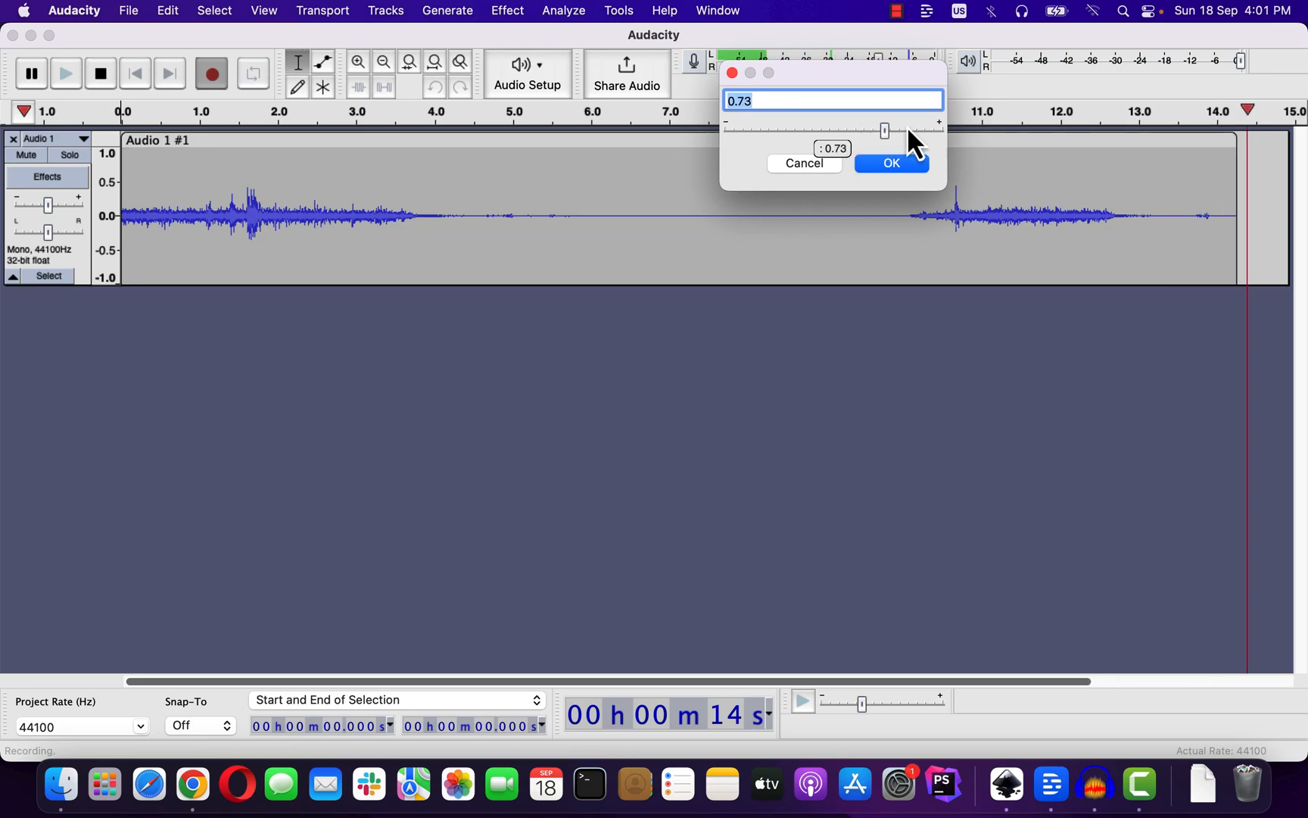
{"action": "left_click", "coordinate": [891, 163]}
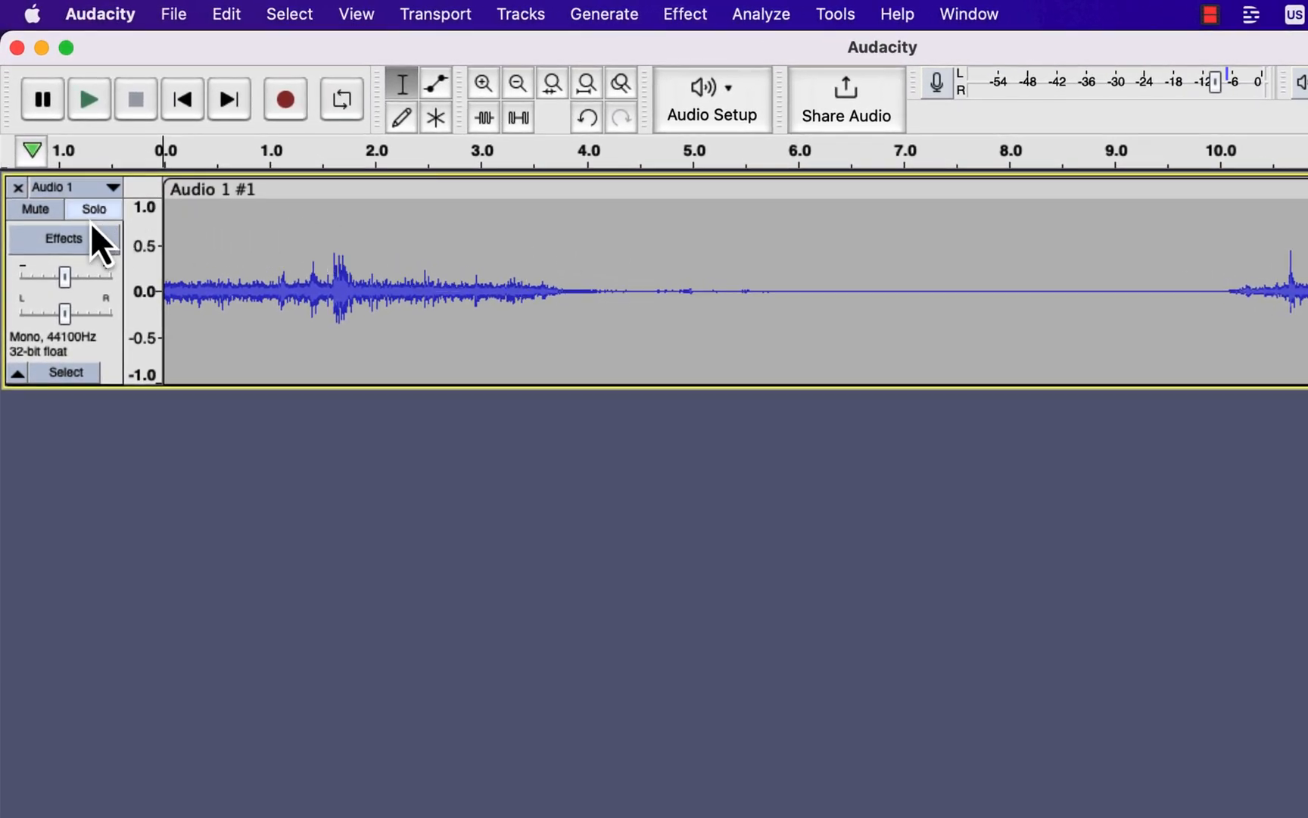
Step: Open Audio 1's realtime effects and browse the accusonus effects under Add effect
{"action": "left_click", "coordinate": [64, 239]}
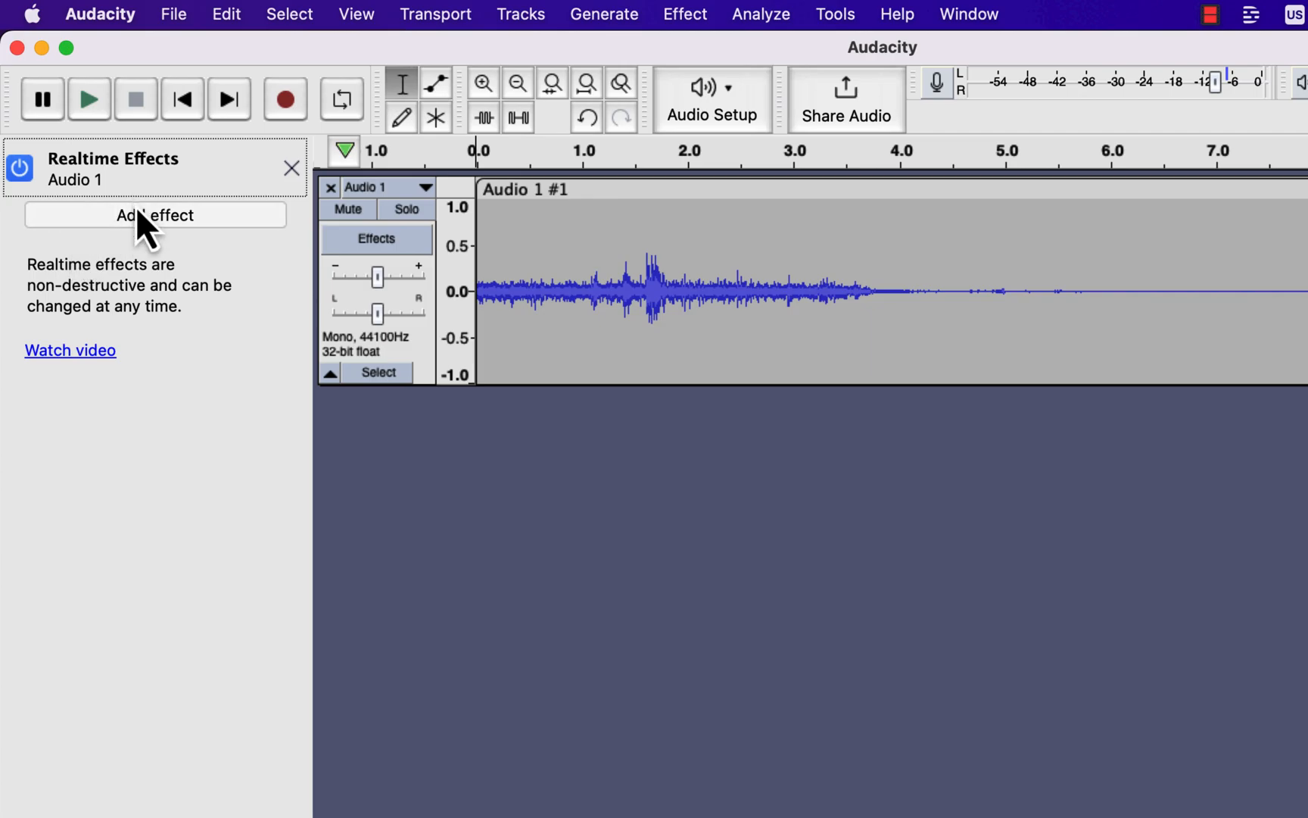
{"action": "left_click", "coordinate": [155, 215]}
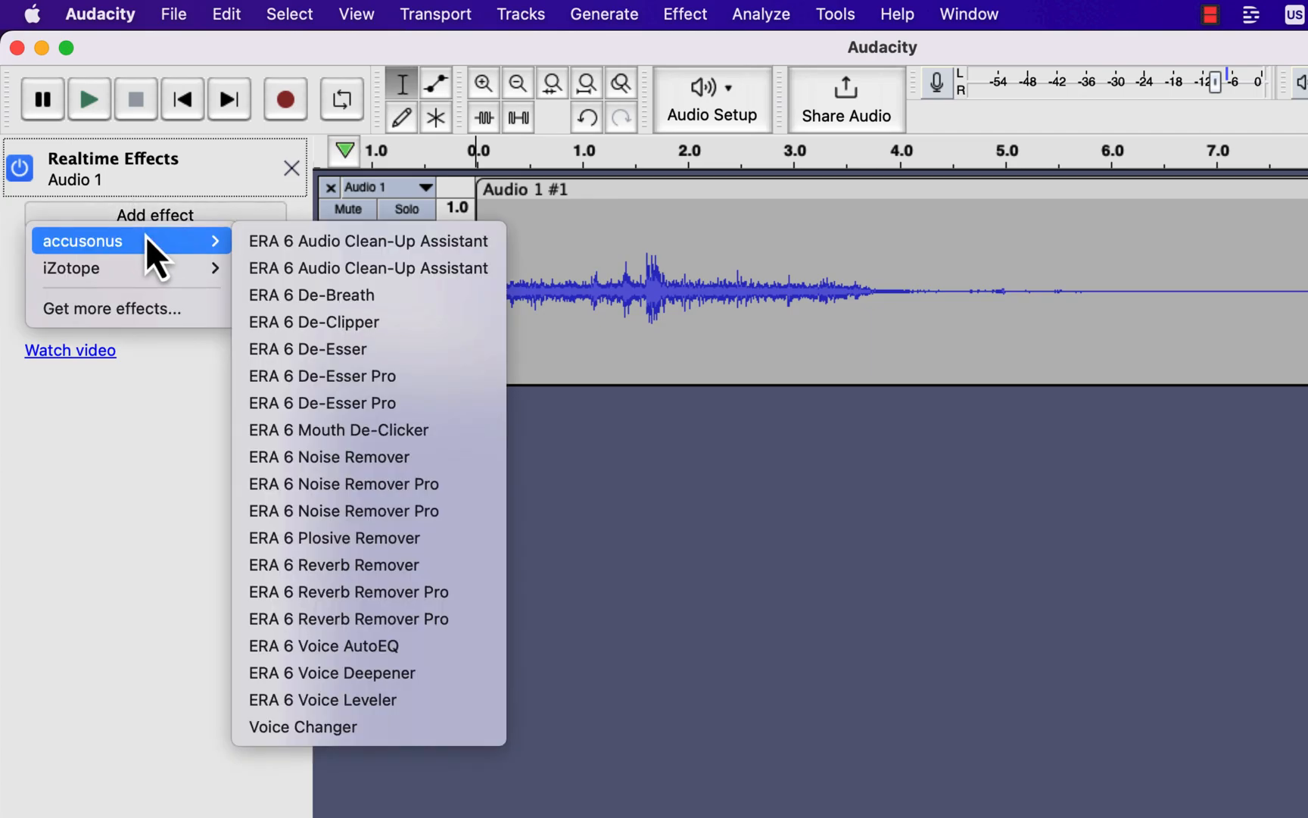
{"action": "left_click", "coordinate": [290, 168]}
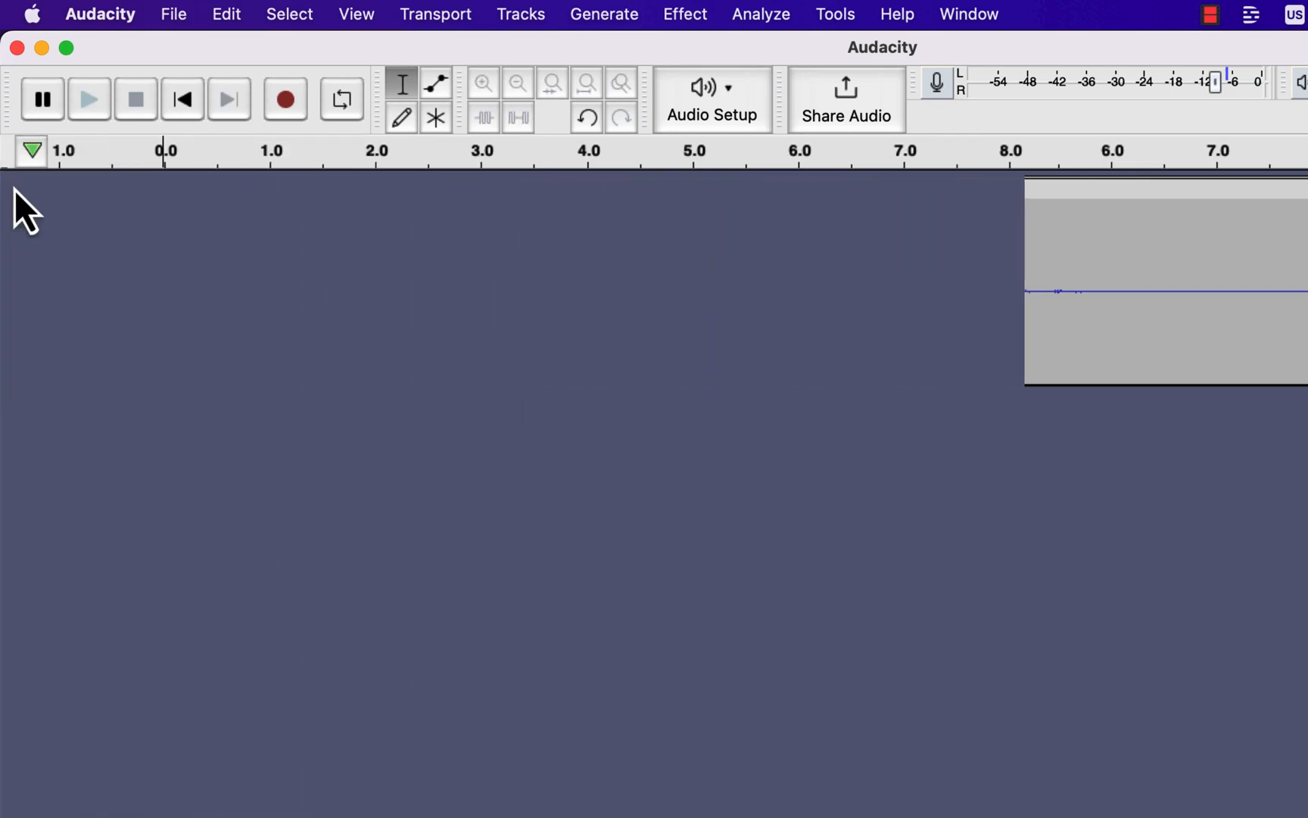
Step: Open Peak from Descript.aup3 from the File menu's recent projects
{"action": "left_click", "coordinate": [173, 14]}
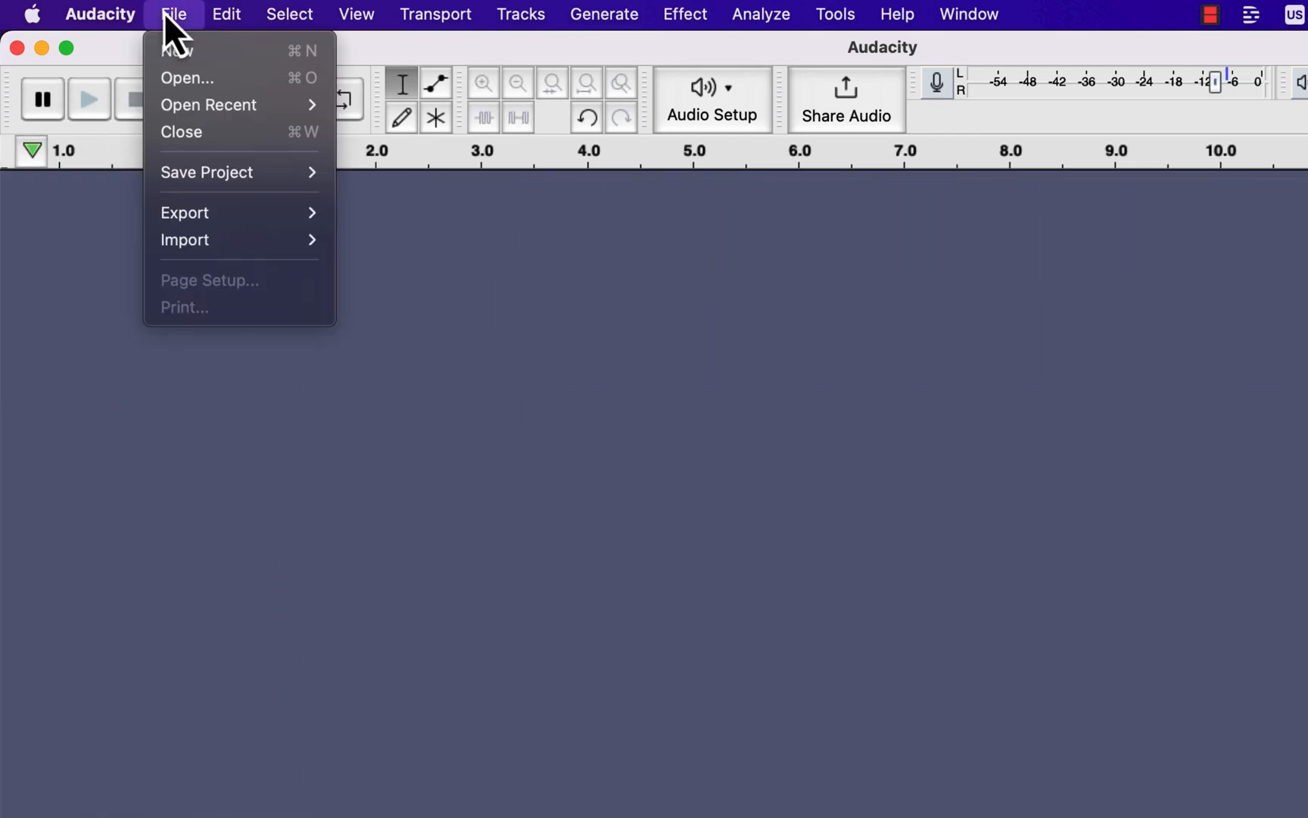
{"action": "left_click", "coordinate": [208, 105]}
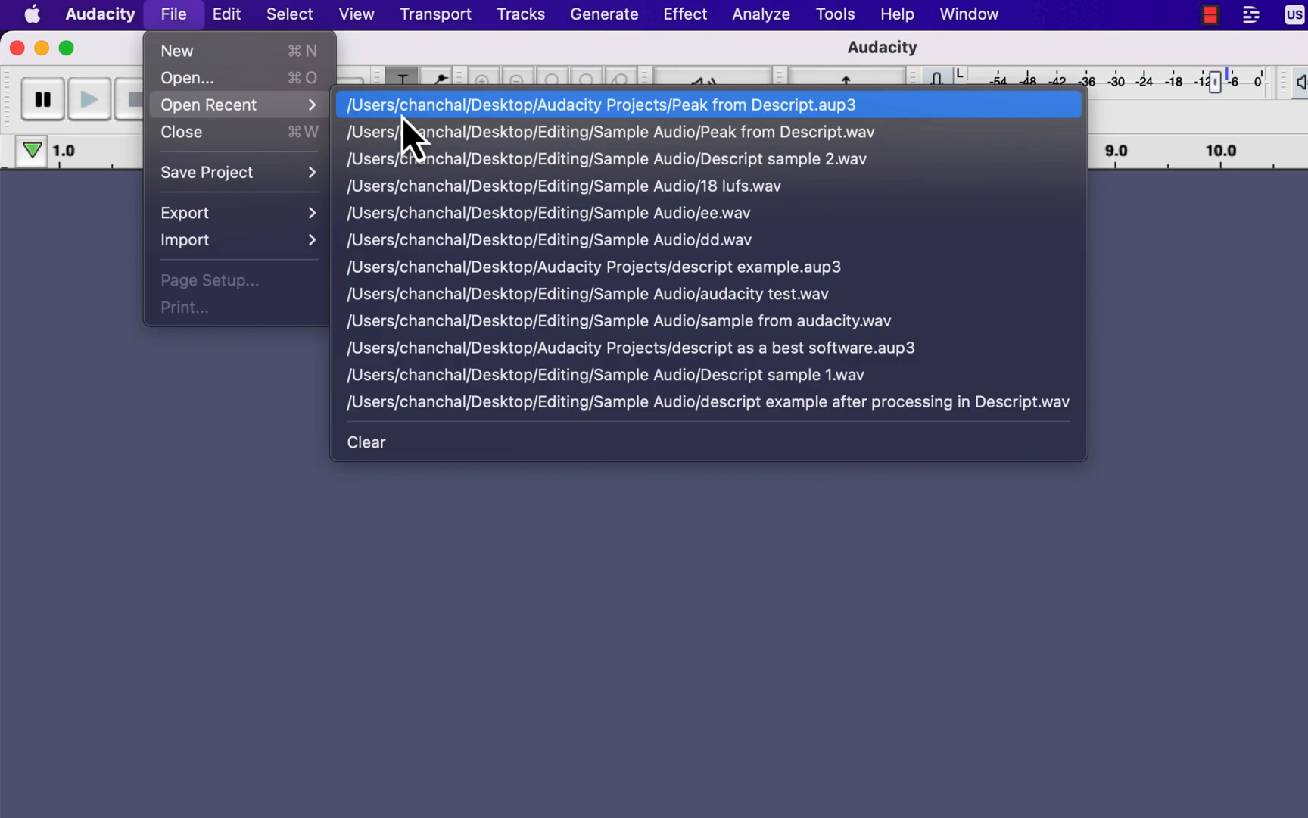
{"action": "left_click", "coordinate": [601, 104]}
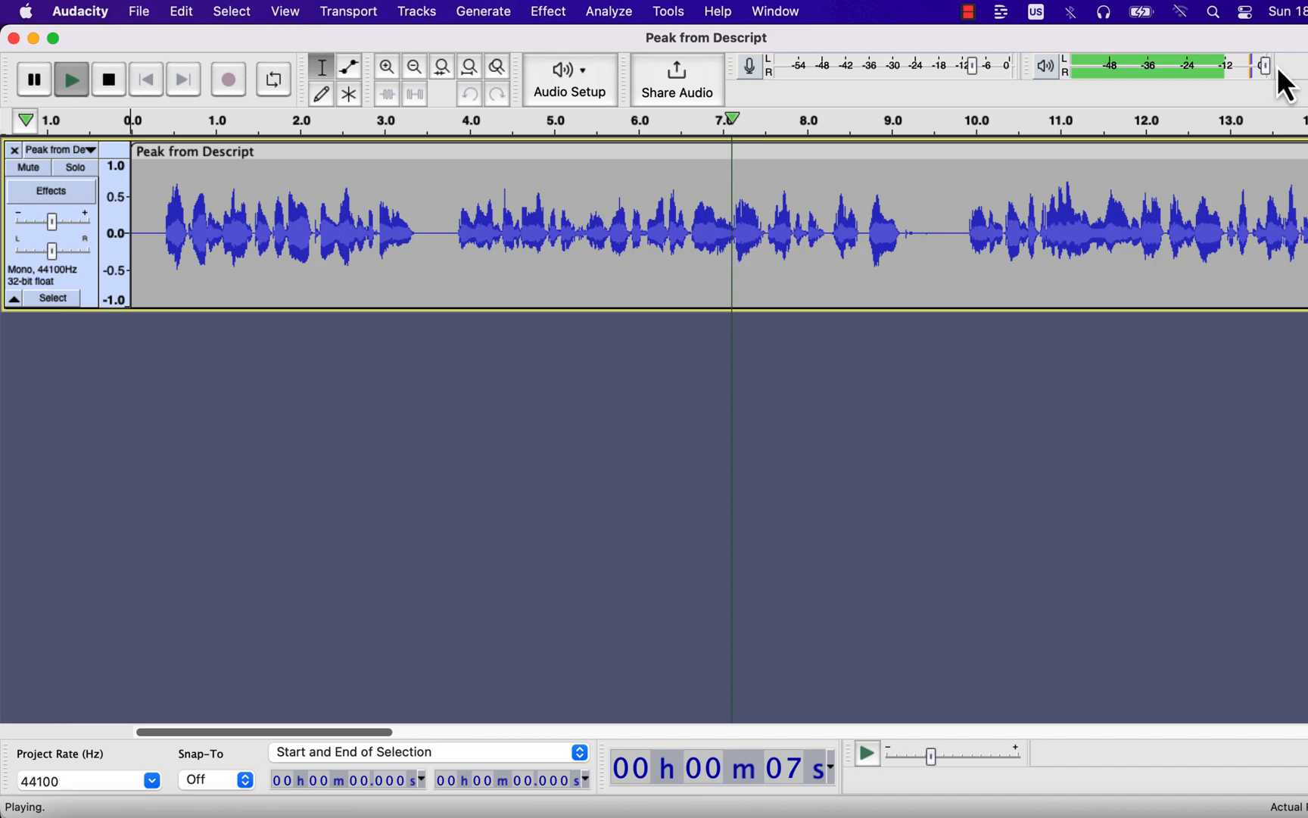
{"action": "left_click", "coordinate": [108, 79]}
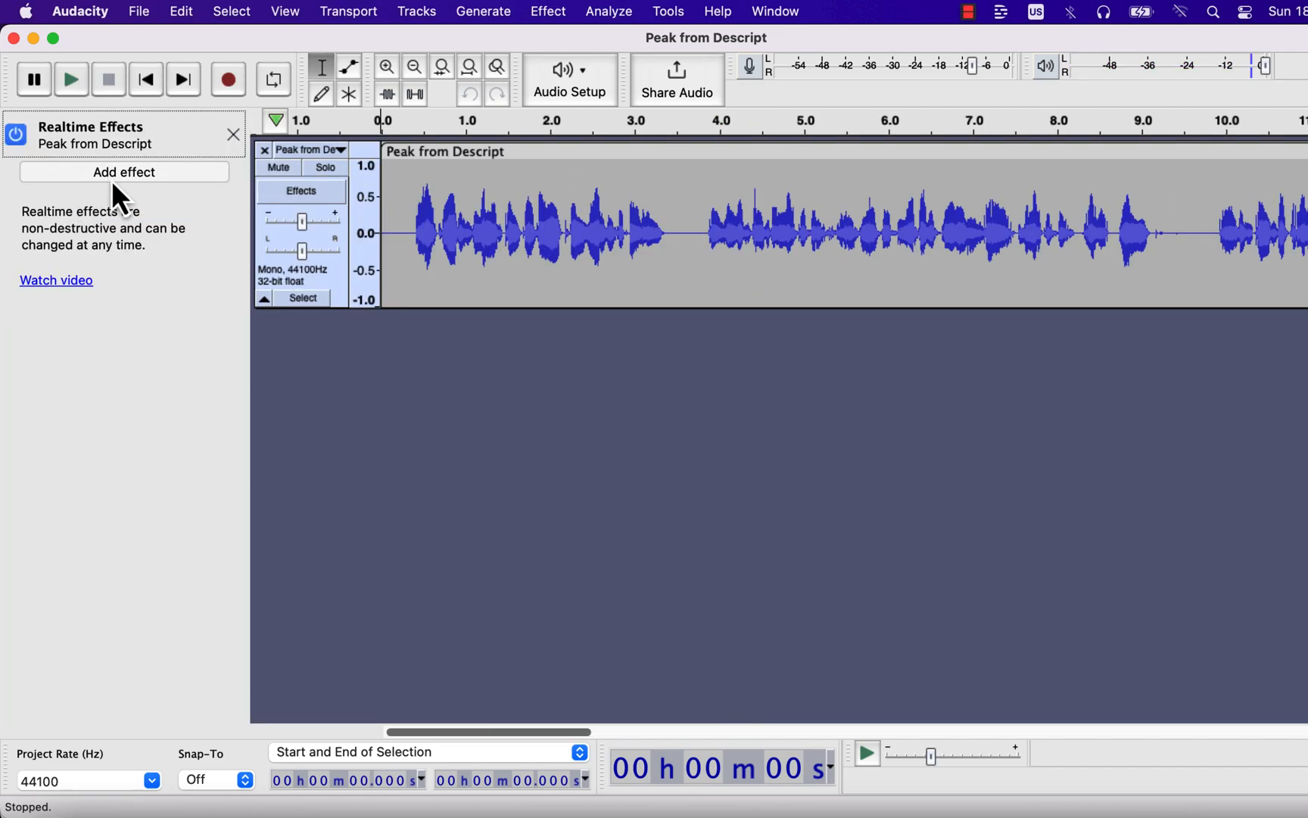
Step: Add accusonus ERA 6 Mouth De-Clicker as a realtime effect and open its plugin window
{"action": "left_click", "coordinate": [124, 172]}
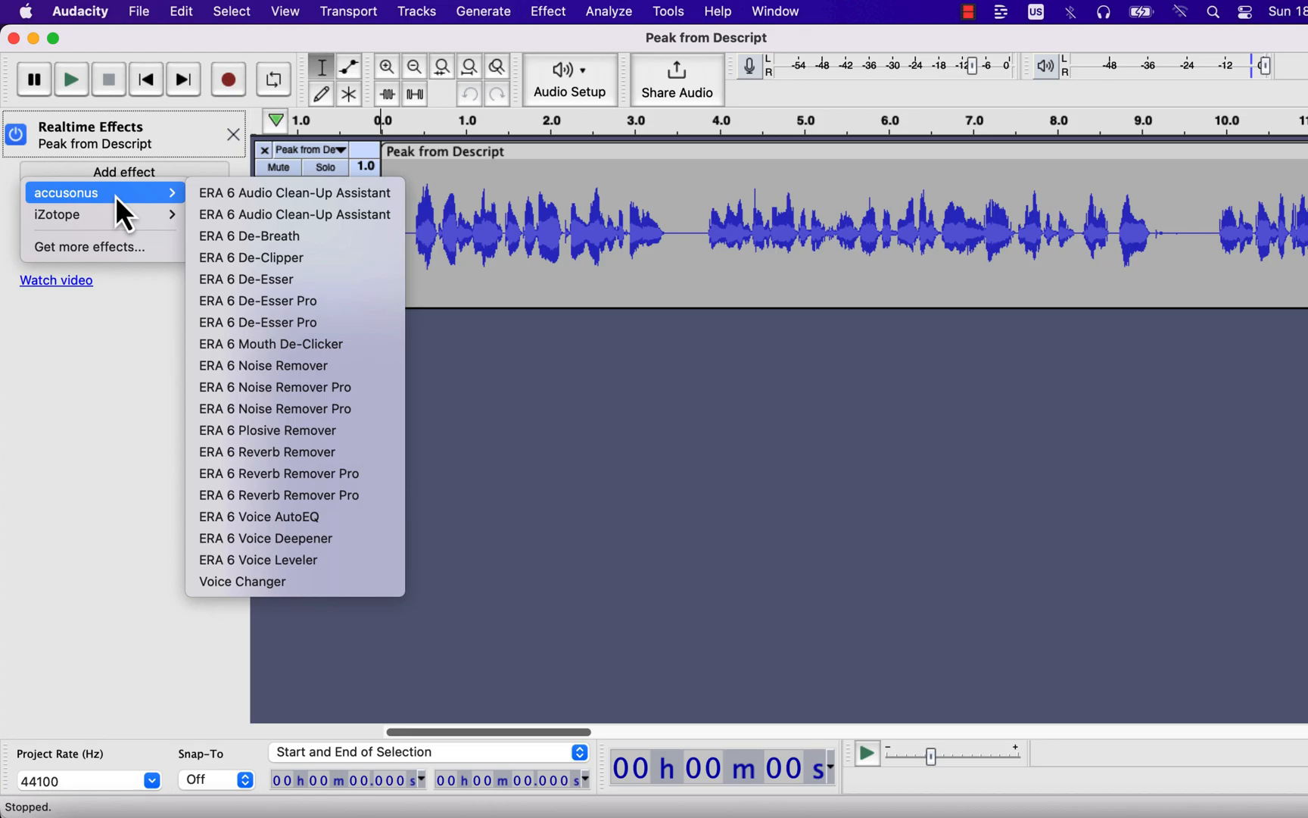
{"action": "mouse_move", "coordinate": [271, 365]}
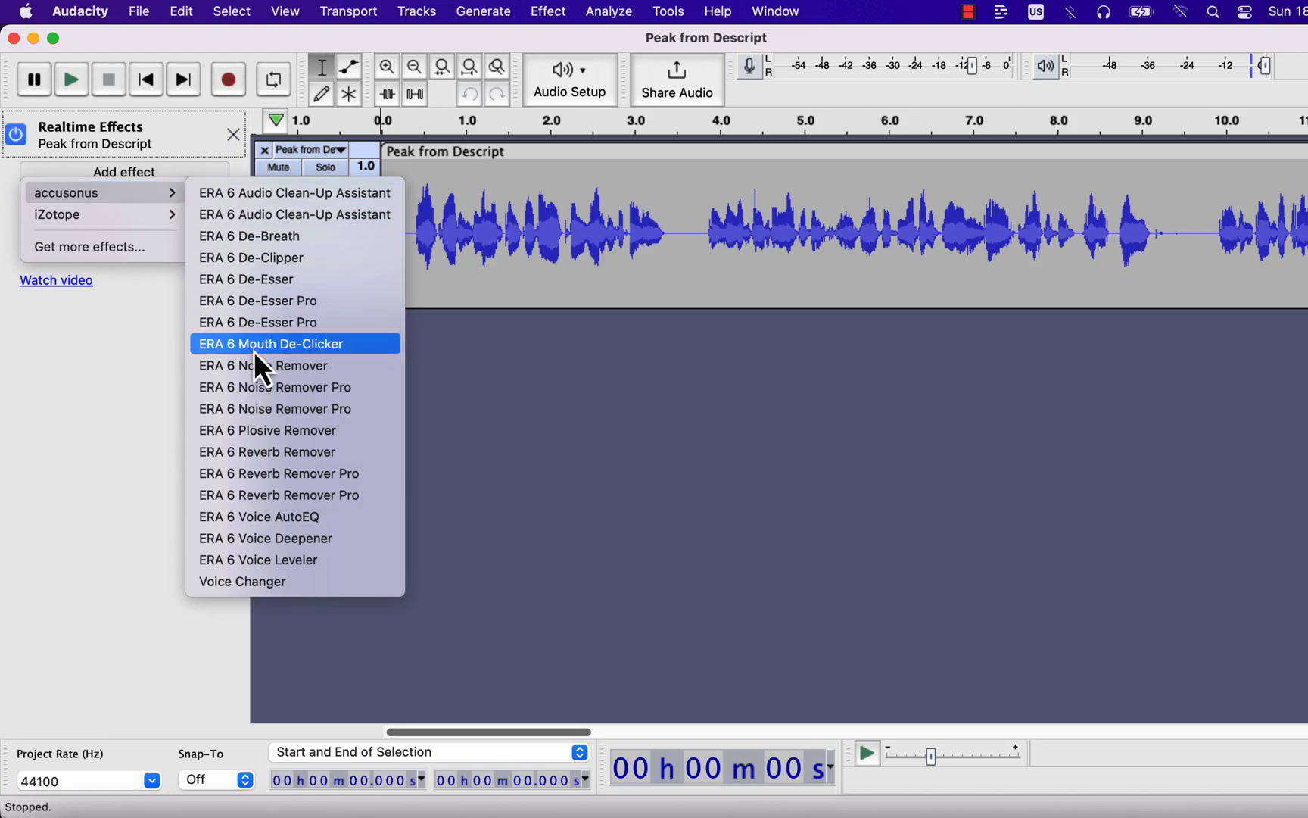
{"action": "left_click", "coordinate": [270, 344]}
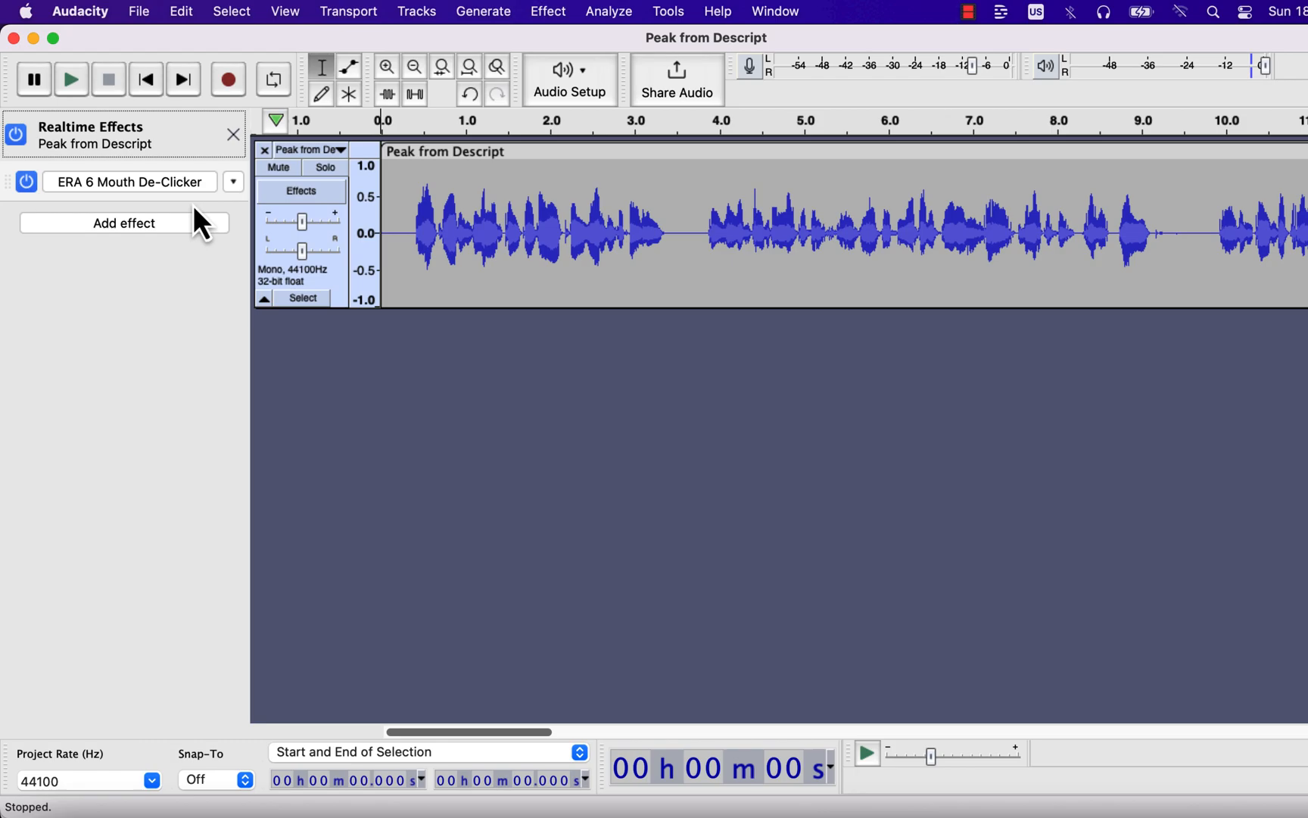
{"action": "left_click", "coordinate": [130, 182]}
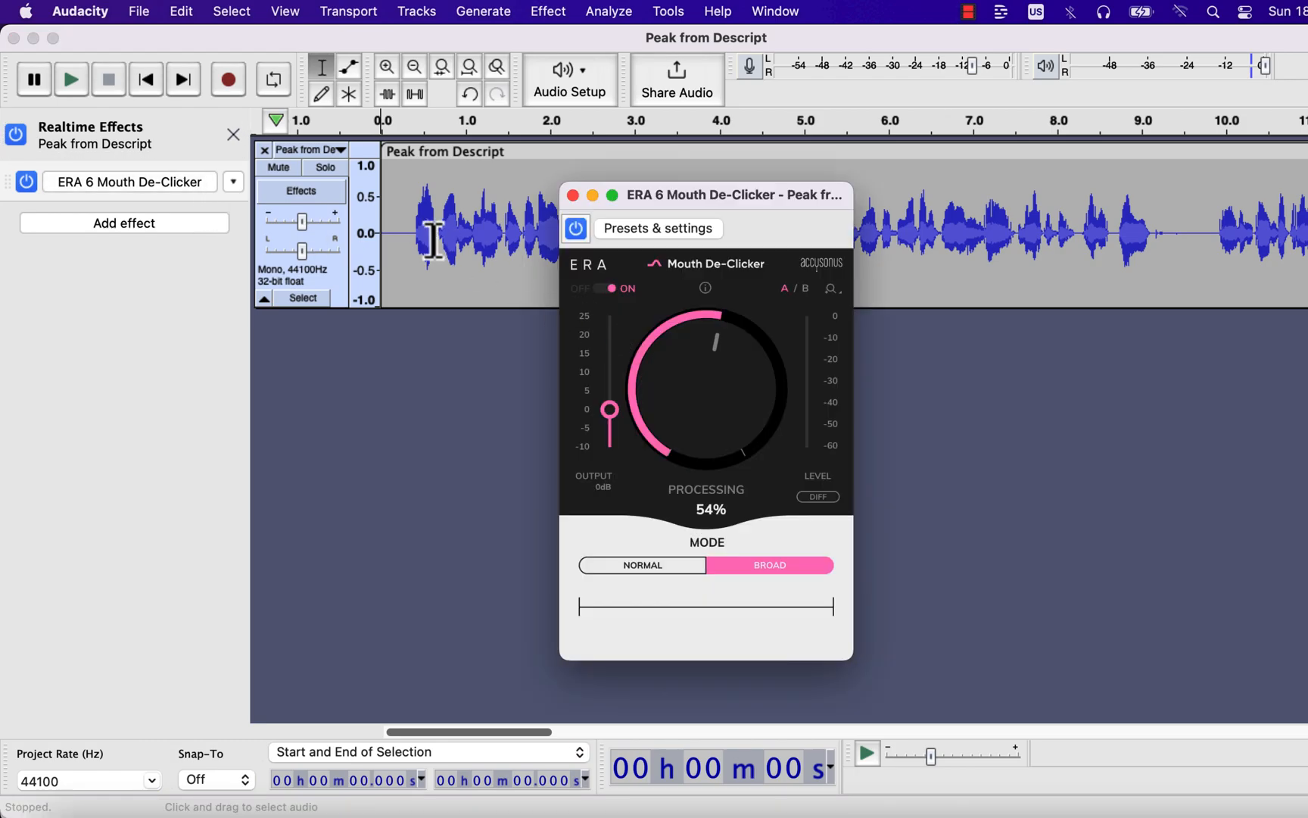
Step: Play the track, bypass and re-enable the de-clicker, then close its plugin window
{"action": "left_click", "coordinate": [71, 78]}
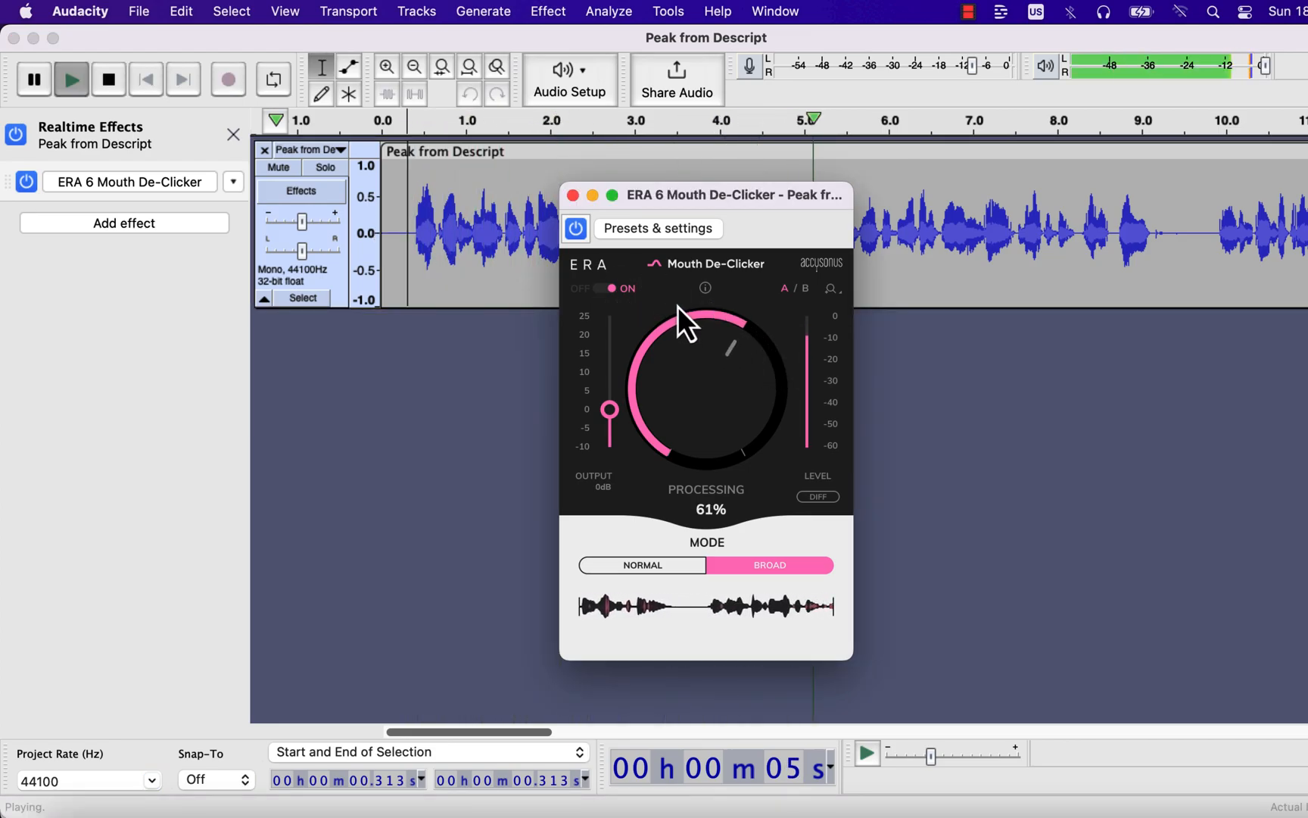
{"action": "left_click", "coordinate": [608, 289]}
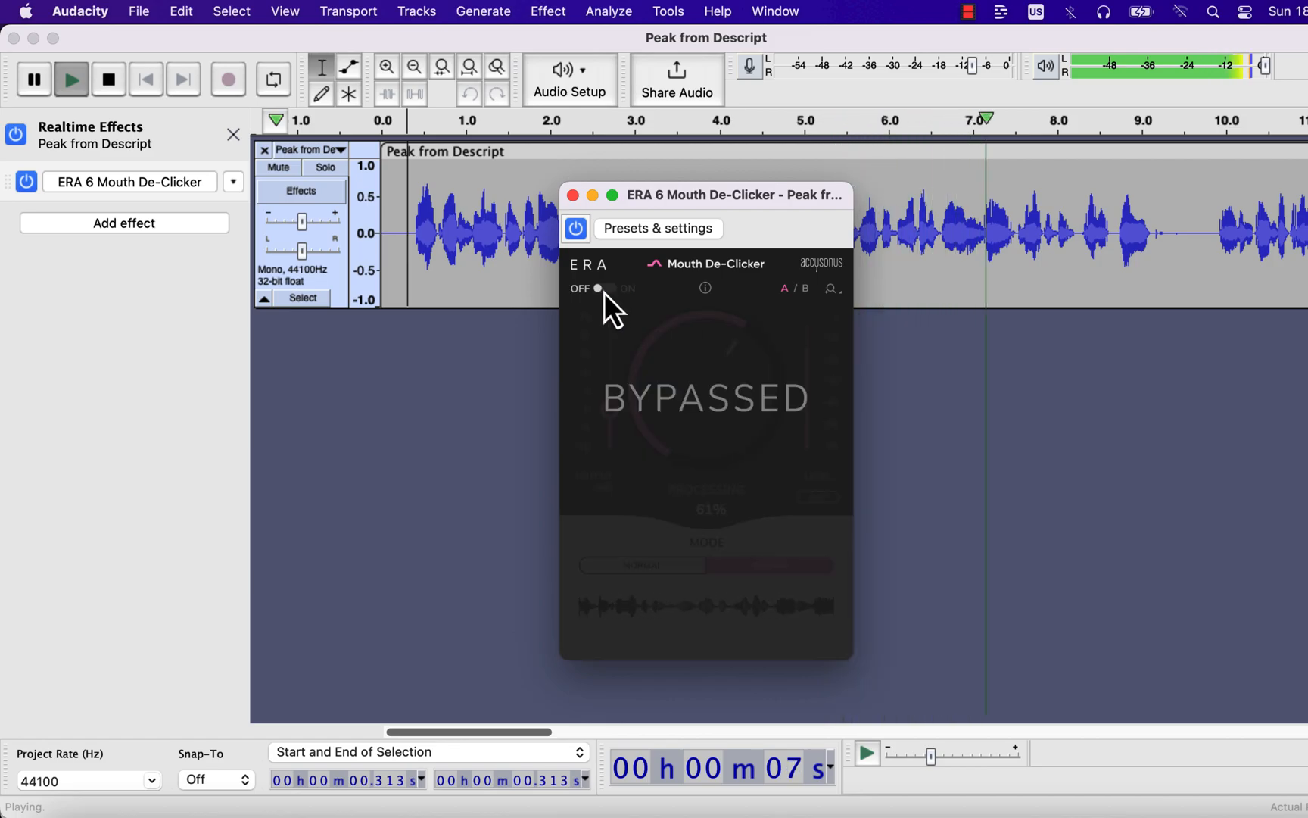
{"action": "left_click", "coordinate": [610, 288]}
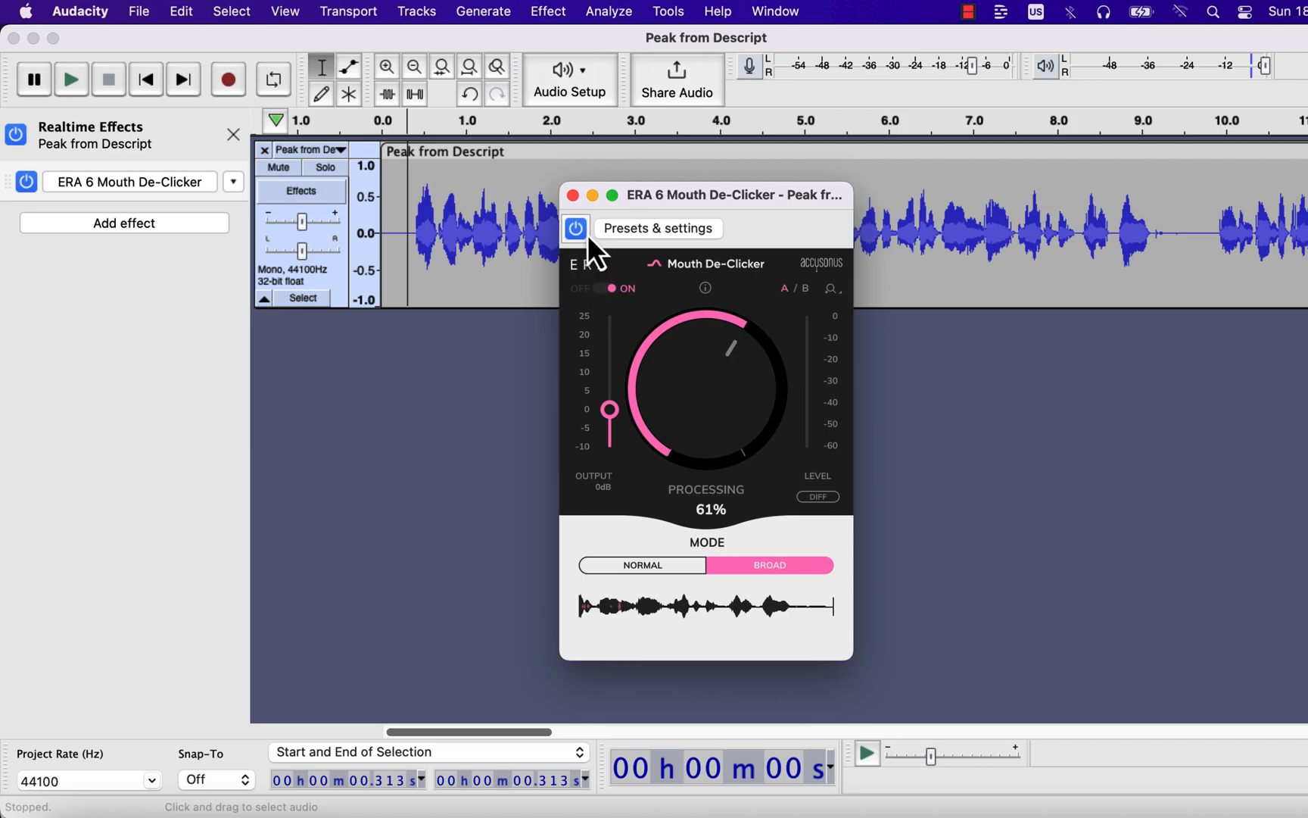
{"action": "left_click", "coordinate": [576, 228]}
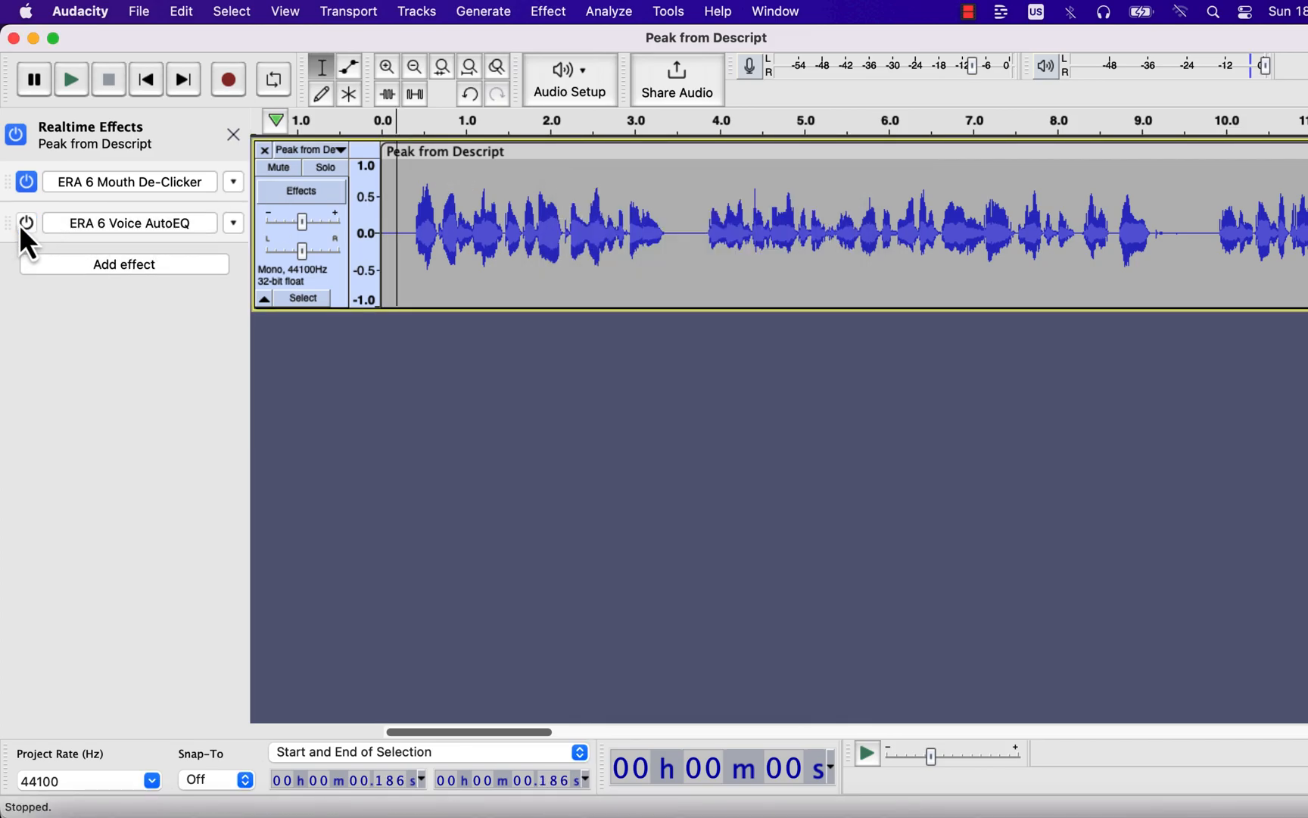
{"action": "mouse_move", "coordinate": [214, 161]}
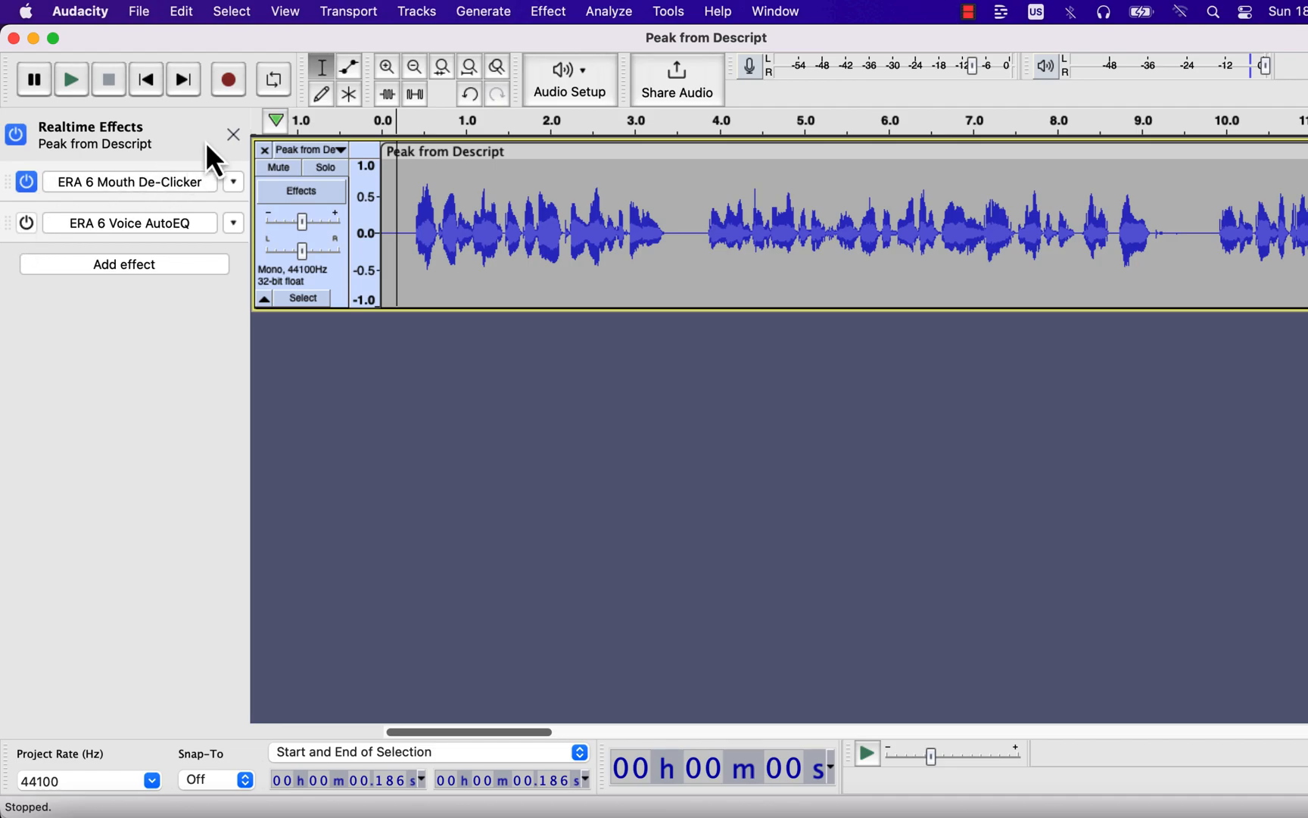
Step: Close the Realtime Effects panel, keeping both ERA effects on the track
{"action": "left_click", "coordinate": [234, 134]}
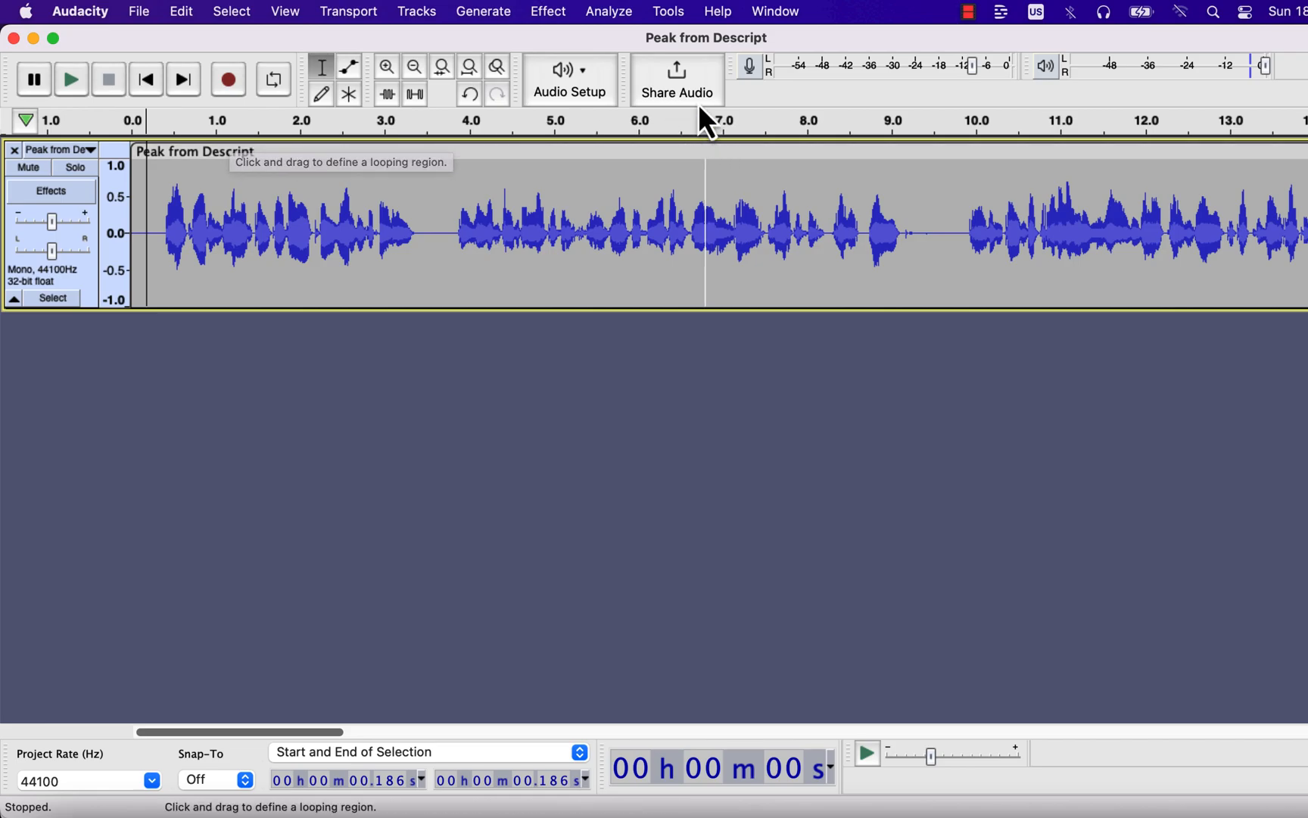
Step: Open Share Audio and choose Link Account to reach the audio.com sign-in
{"action": "left_click", "coordinate": [676, 80]}
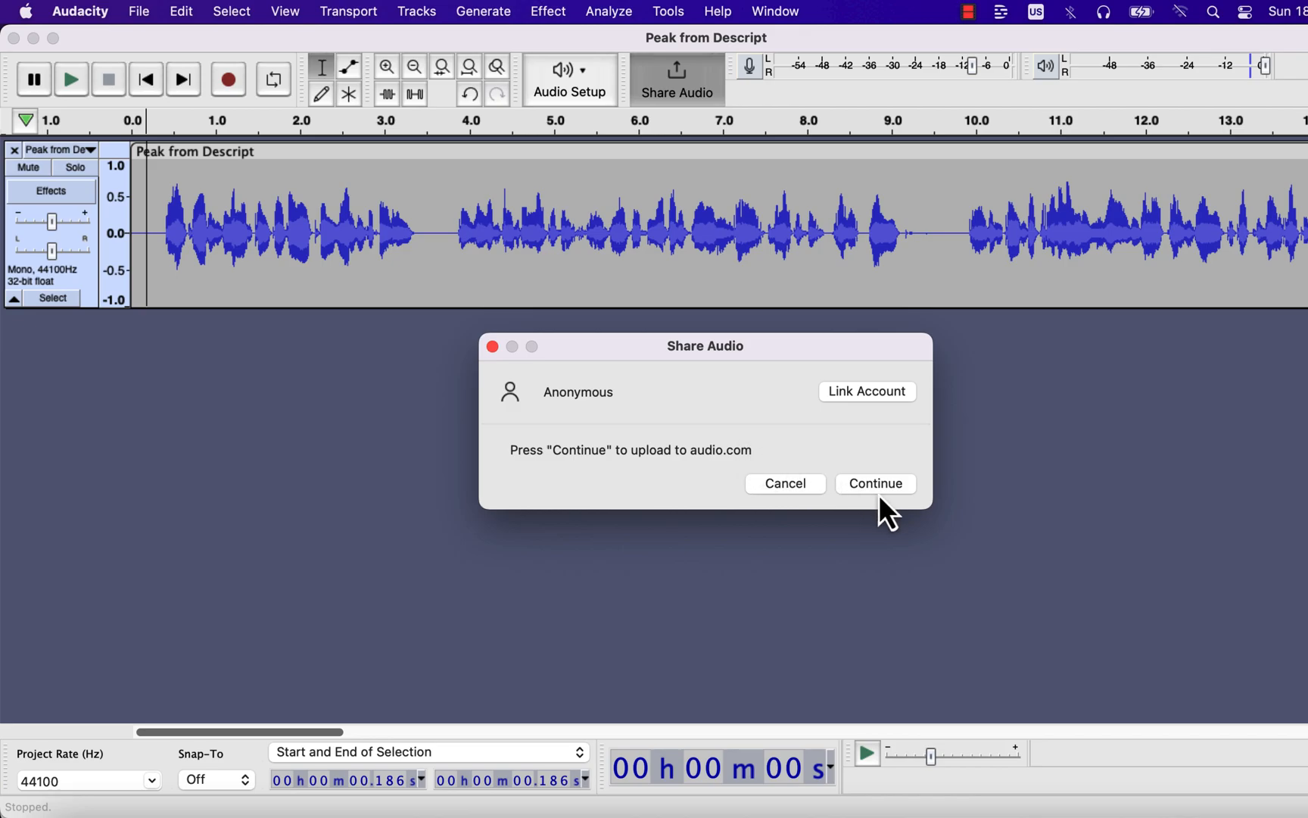
{"action": "mouse_move", "coordinate": [866, 422]}
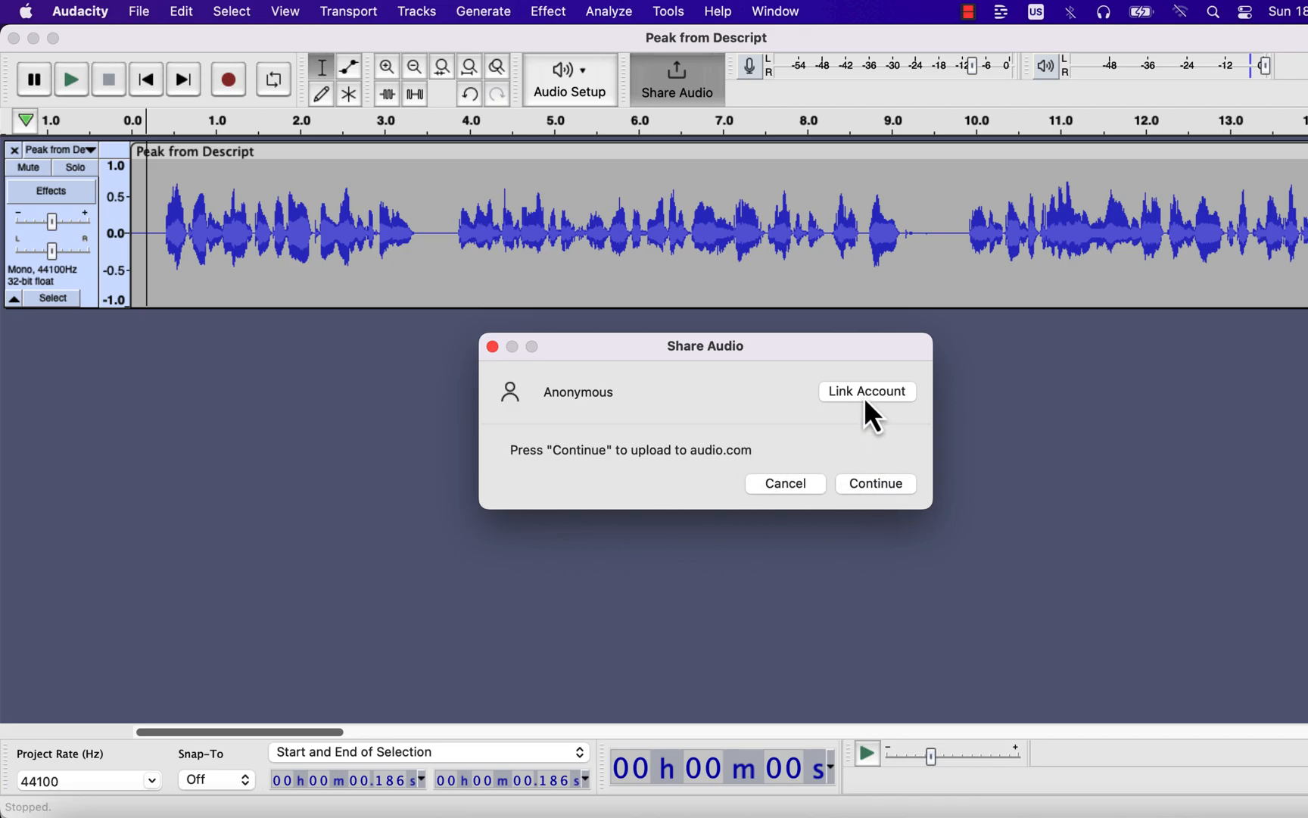
{"action": "left_click", "coordinate": [867, 391]}
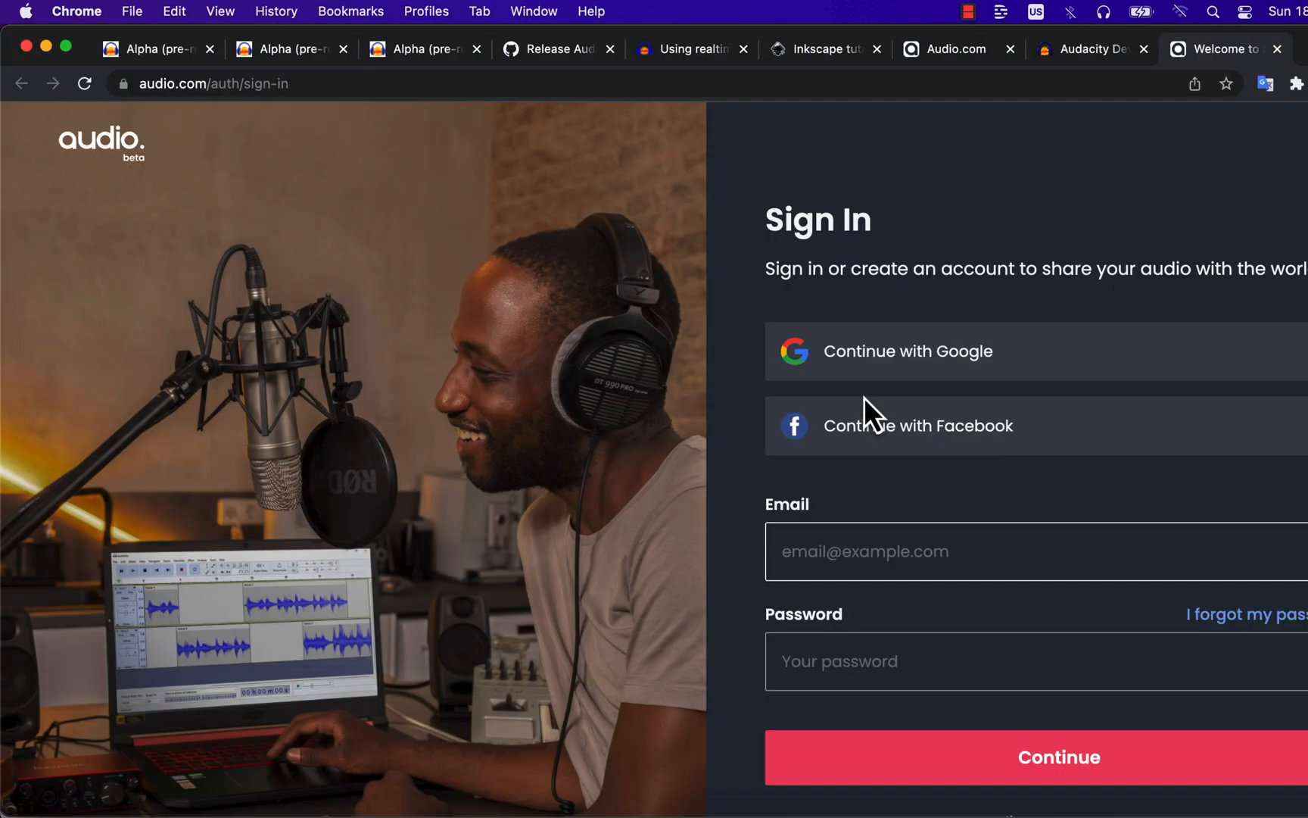
{"action": "mouse_move", "coordinate": [951, 27]}
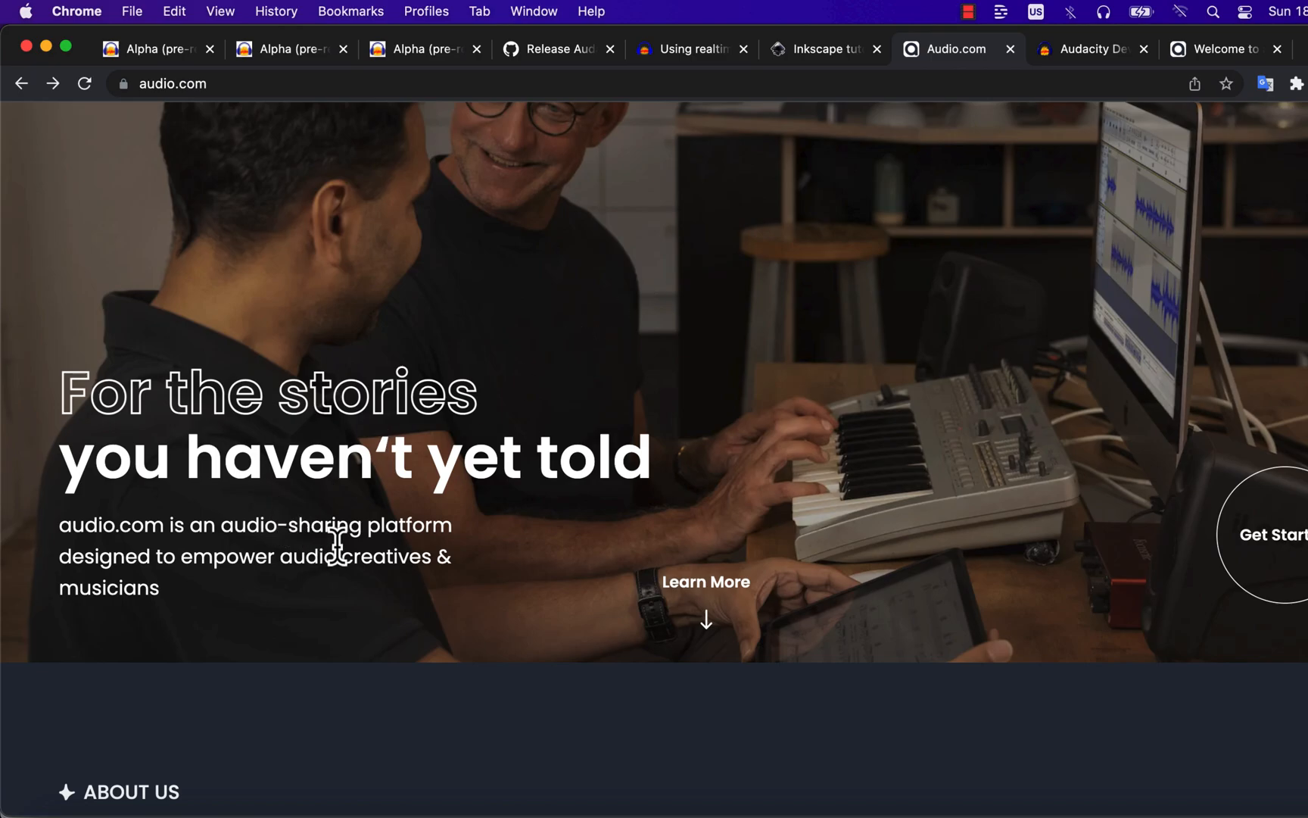
Step: Switch from the audio.com home page back to Audacity with Cmd+Tab
{"action": "key", "text": "cmd+tab"}
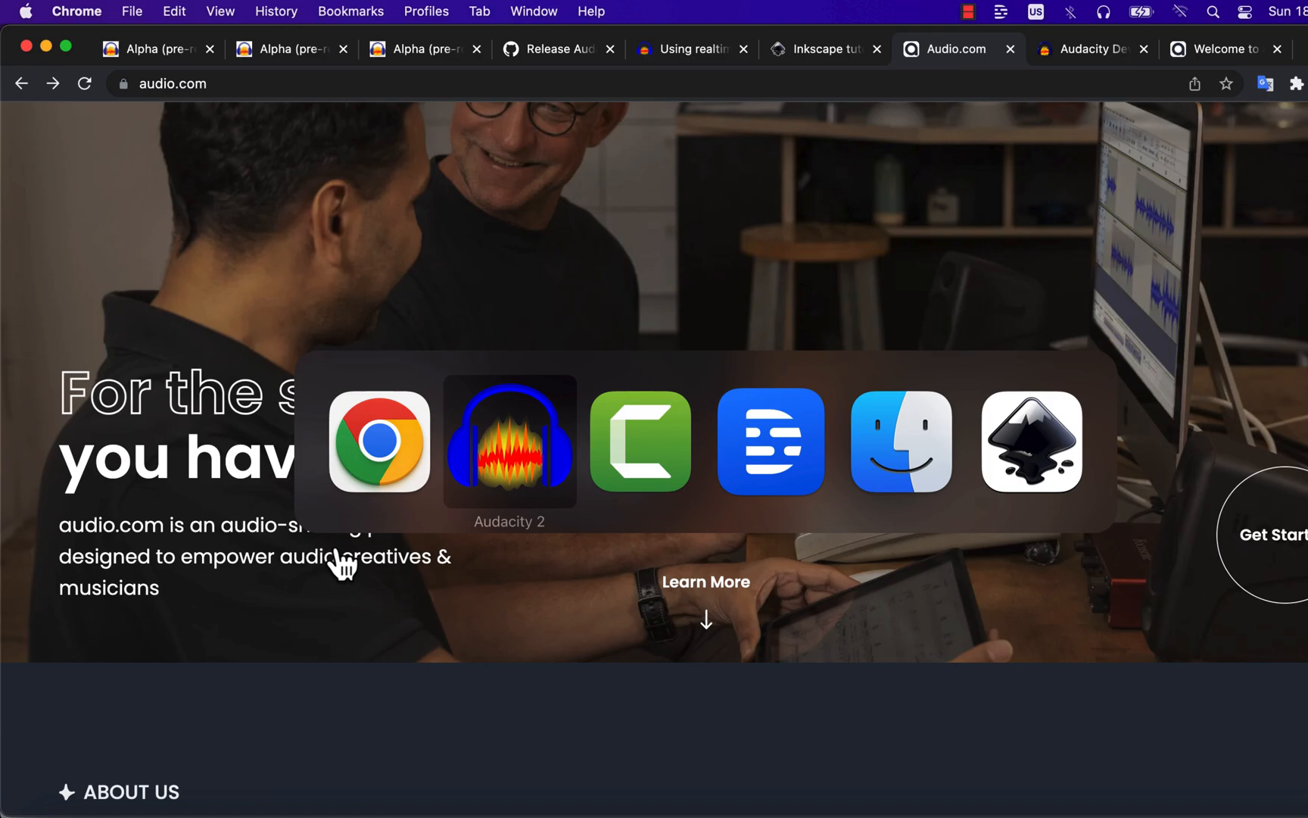
Step: Start the audio.com upload via Continue, then cancel it and confirm with Yes
{"action": "left_click", "coordinate": [509, 441]}
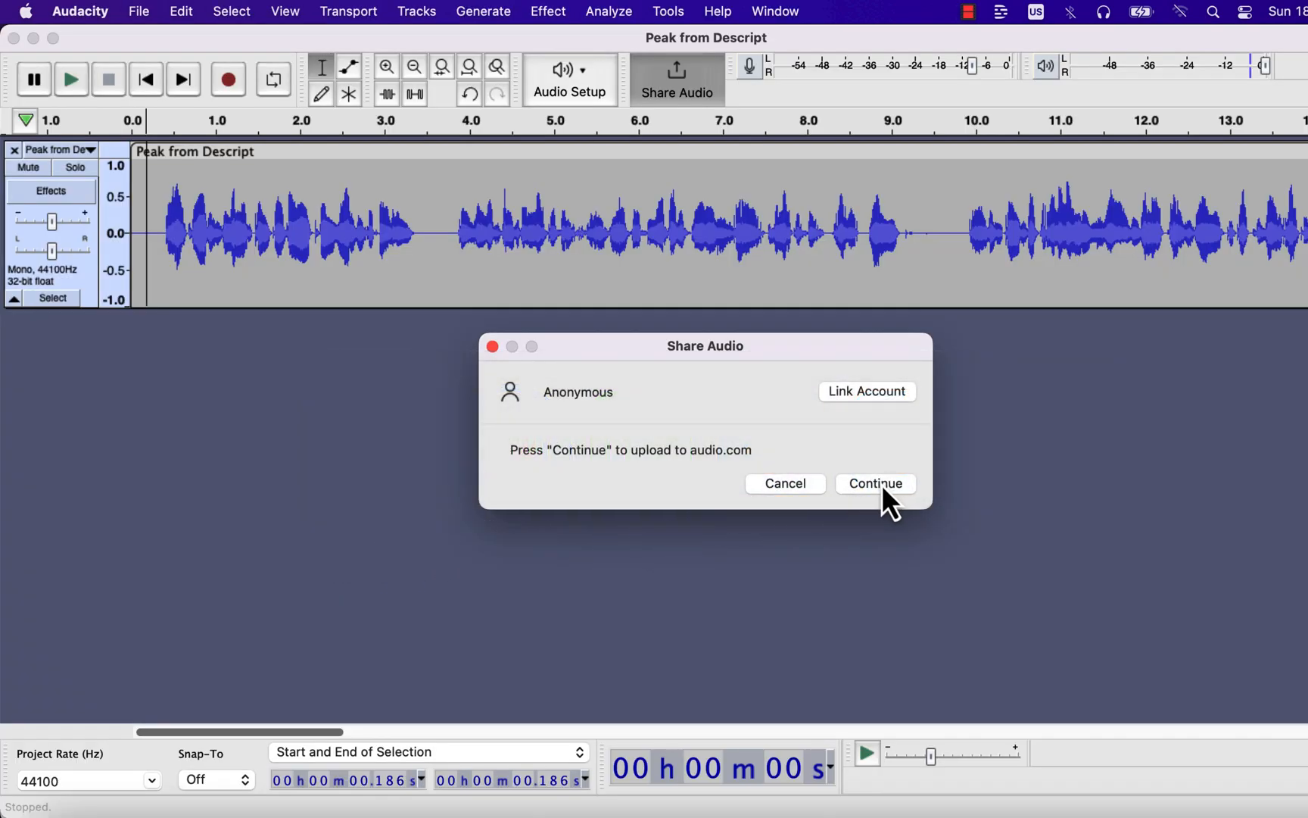
{"action": "left_click", "coordinate": [875, 483]}
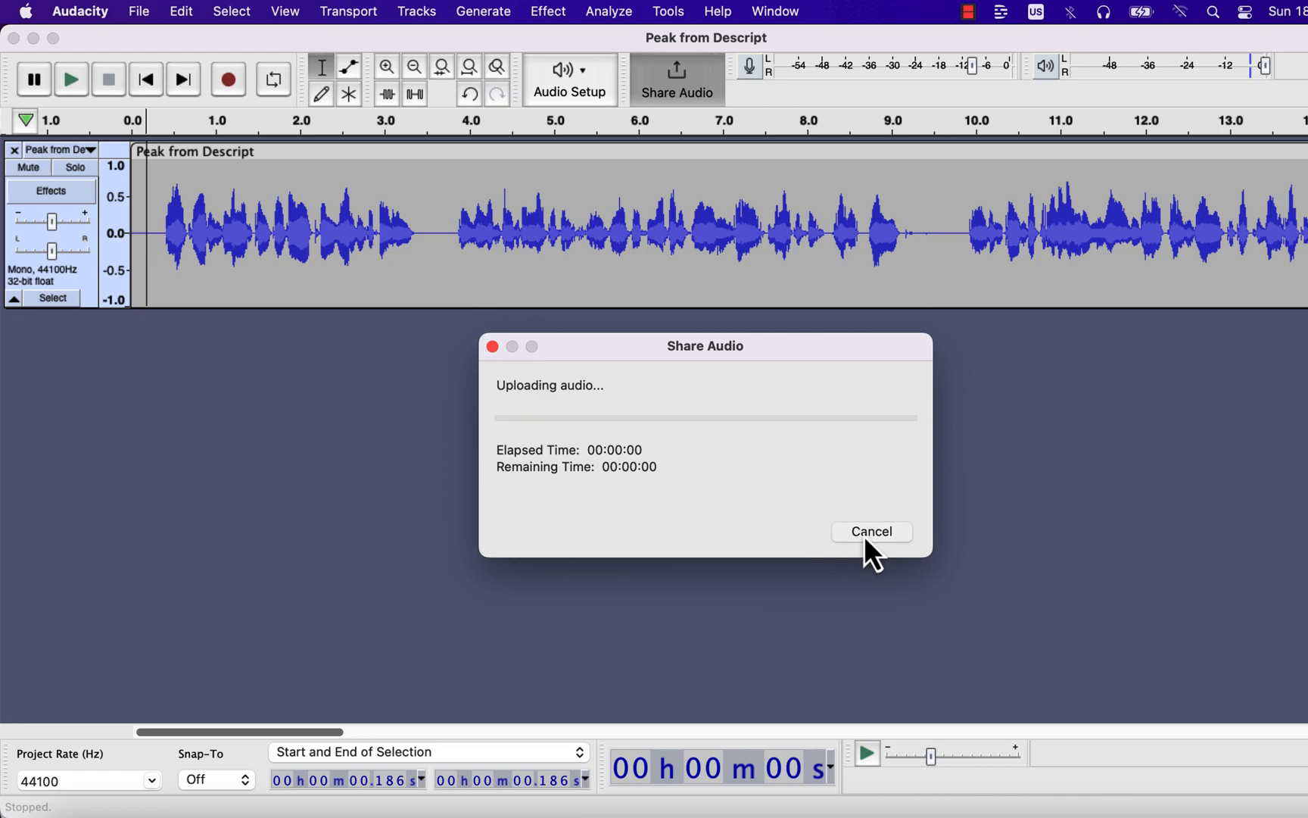
{"action": "left_click", "coordinate": [872, 531]}
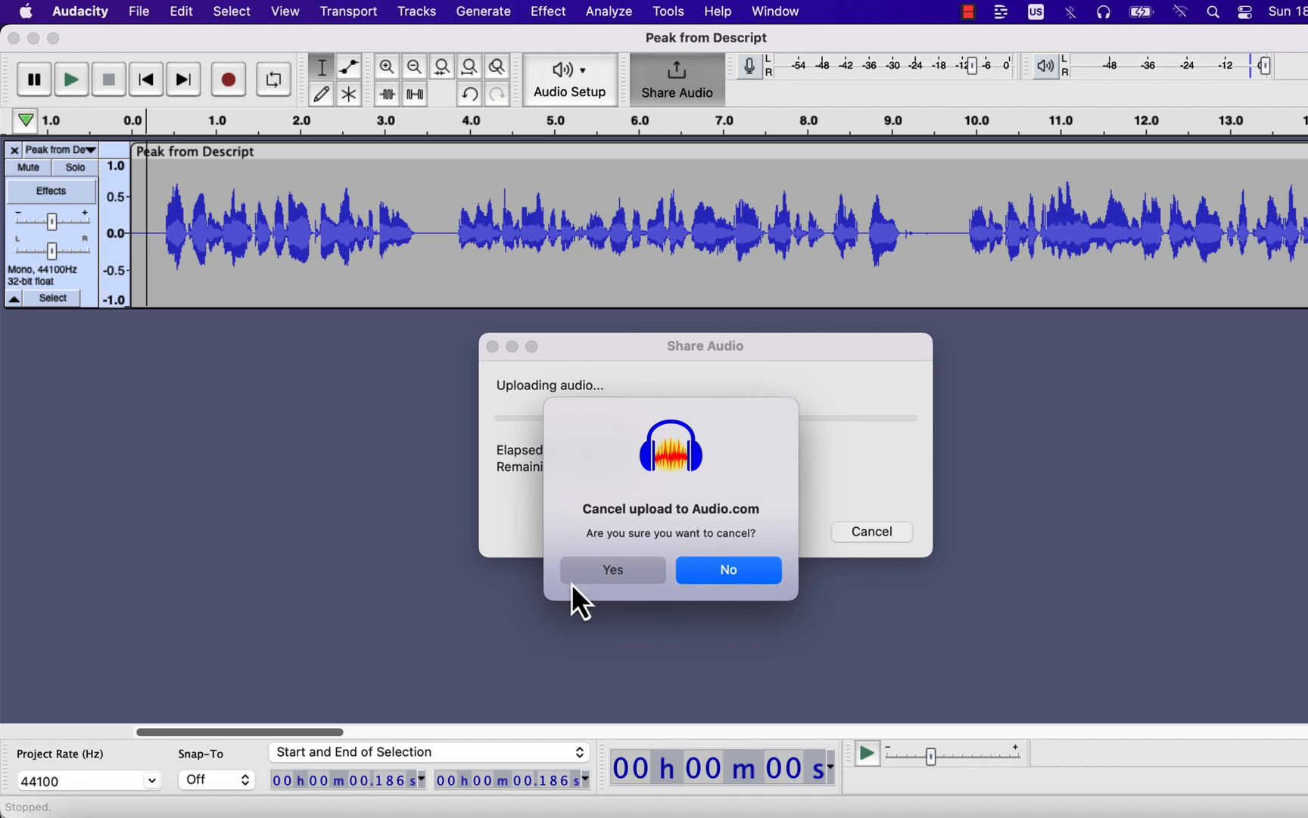
{"action": "left_click", "coordinate": [613, 570]}
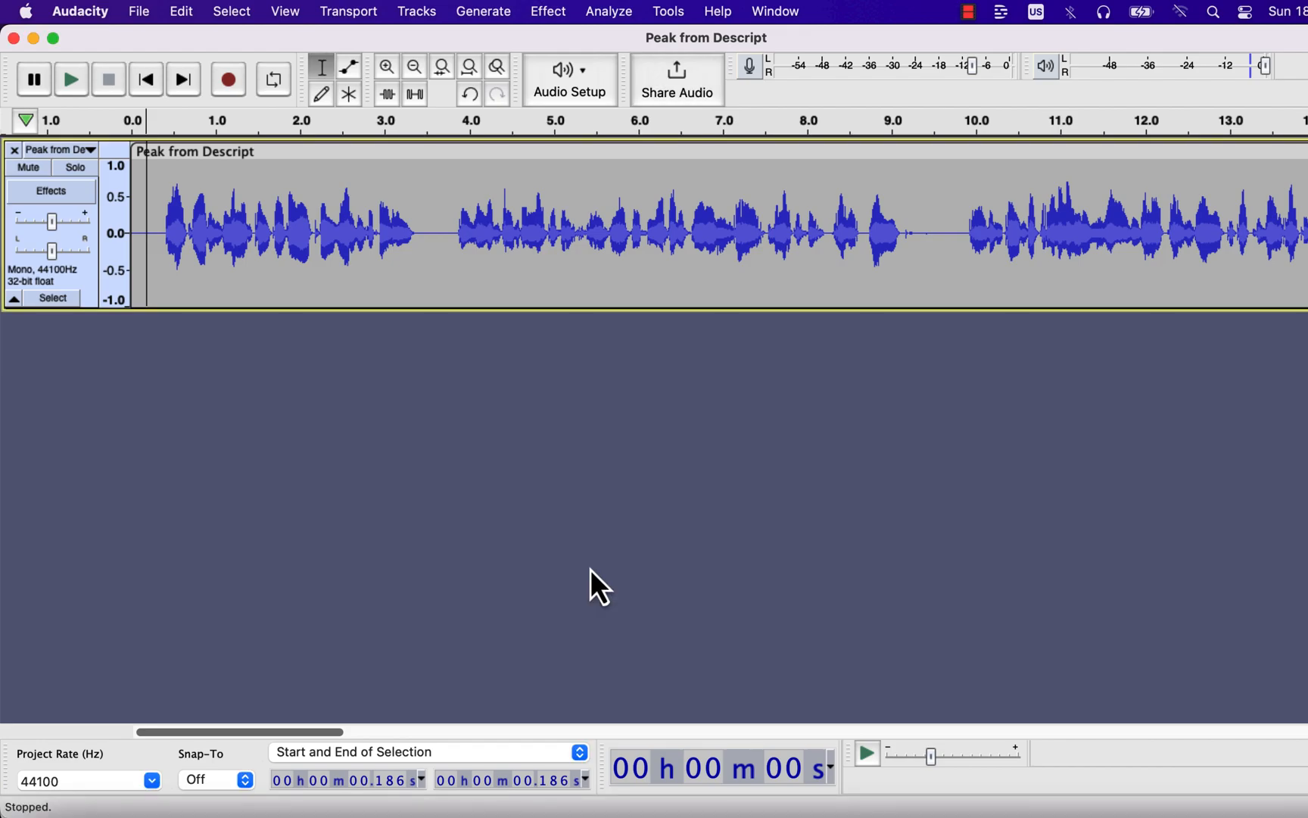
{"action": "left_click", "coordinate": [668, 11]}
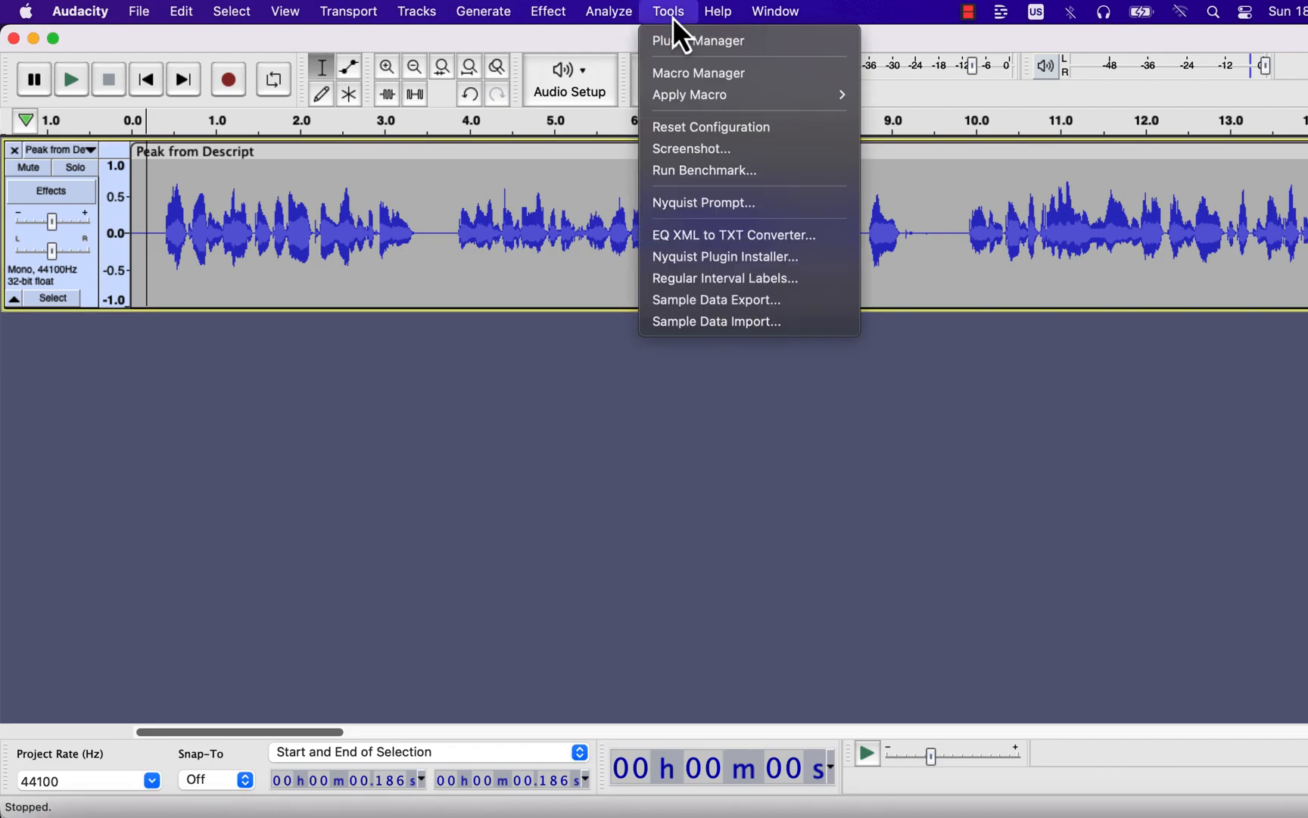
{"action": "mouse_move", "coordinate": [701, 278]}
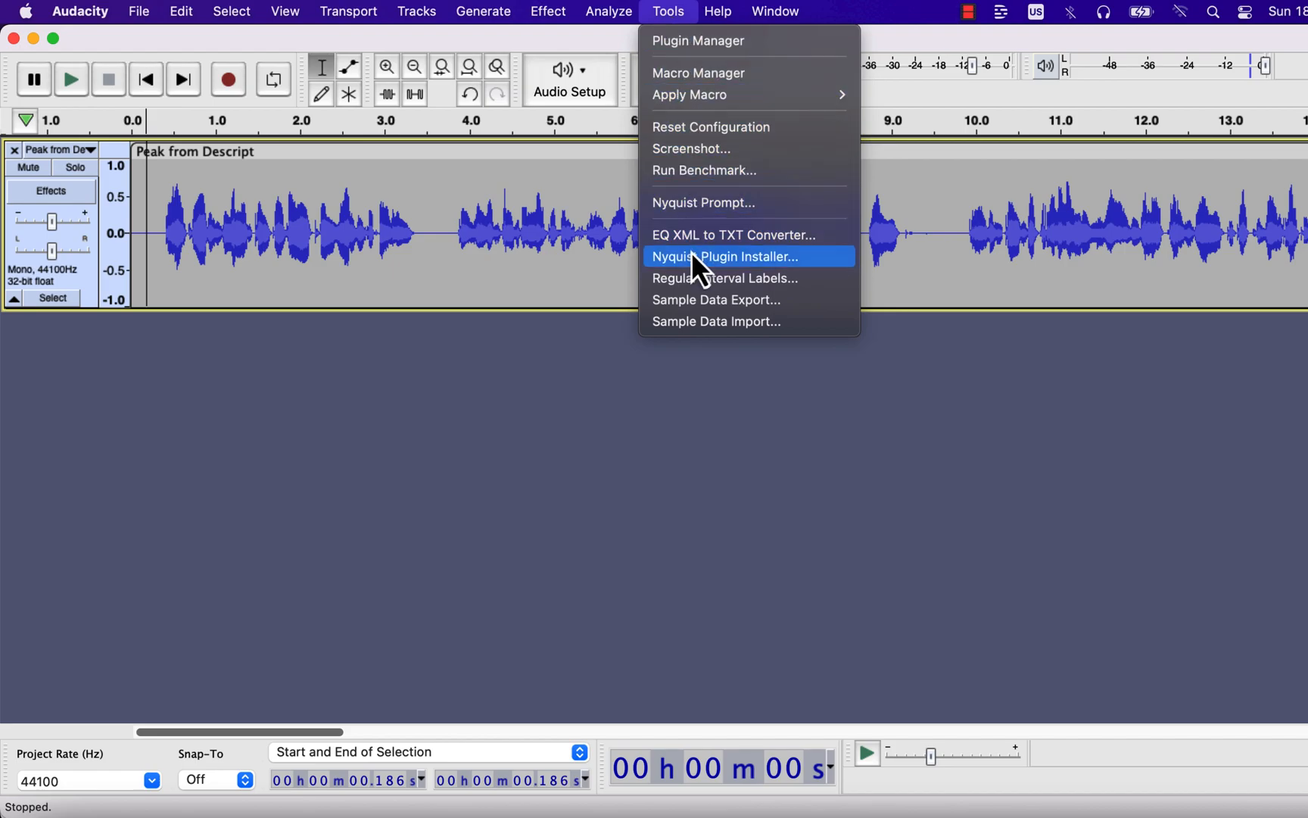
{"action": "mouse_move", "coordinate": [704, 235]}
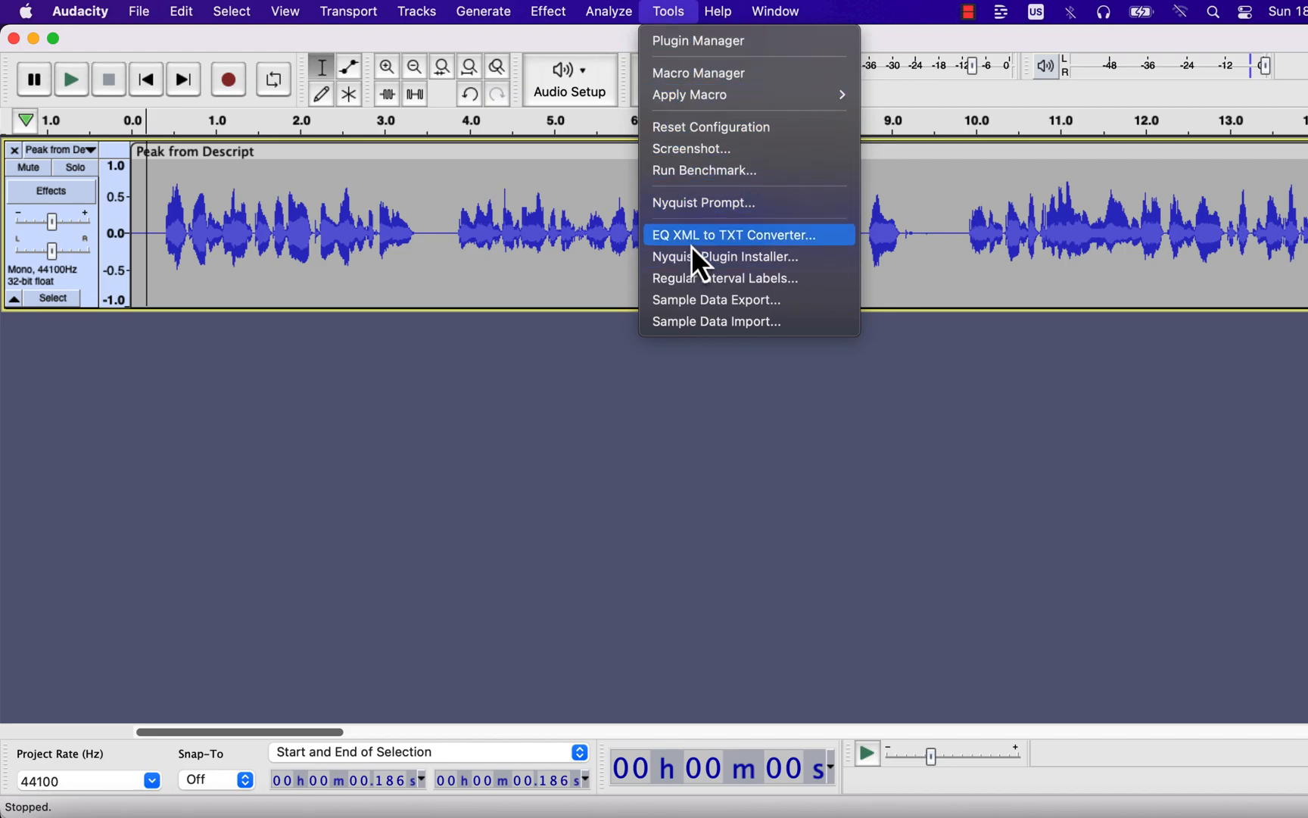
{"action": "left_click", "coordinate": [743, 234]}
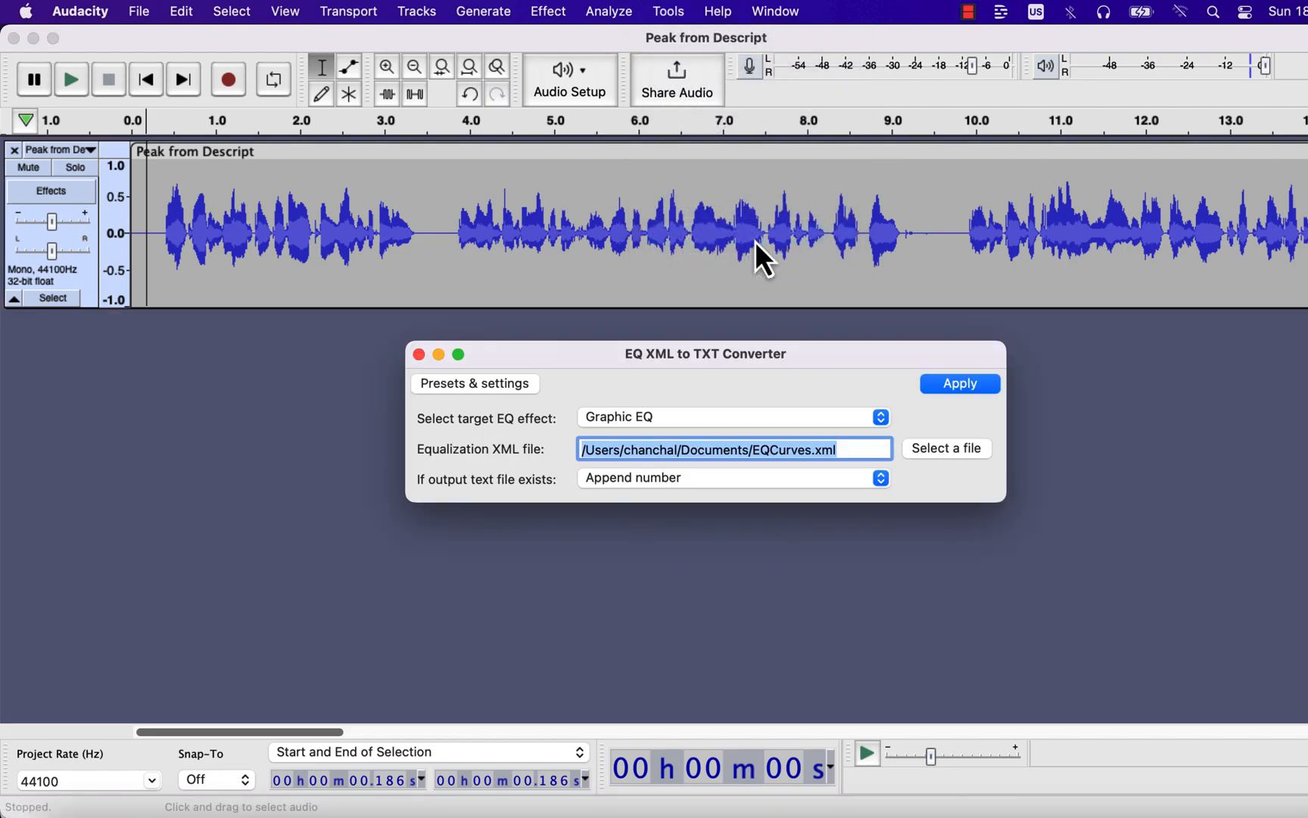
{"action": "left_click", "coordinate": [474, 383]}
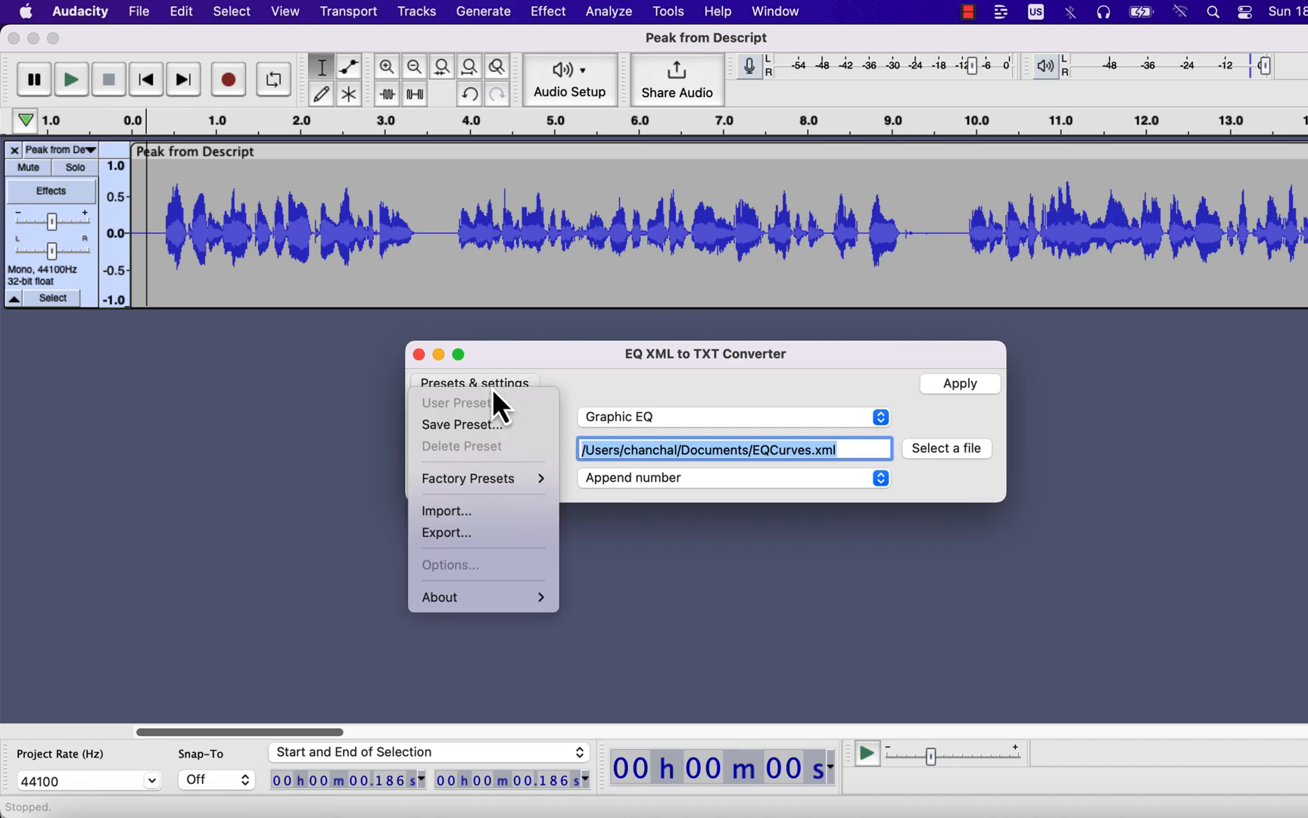
{"action": "mouse_move", "coordinate": [501, 478]}
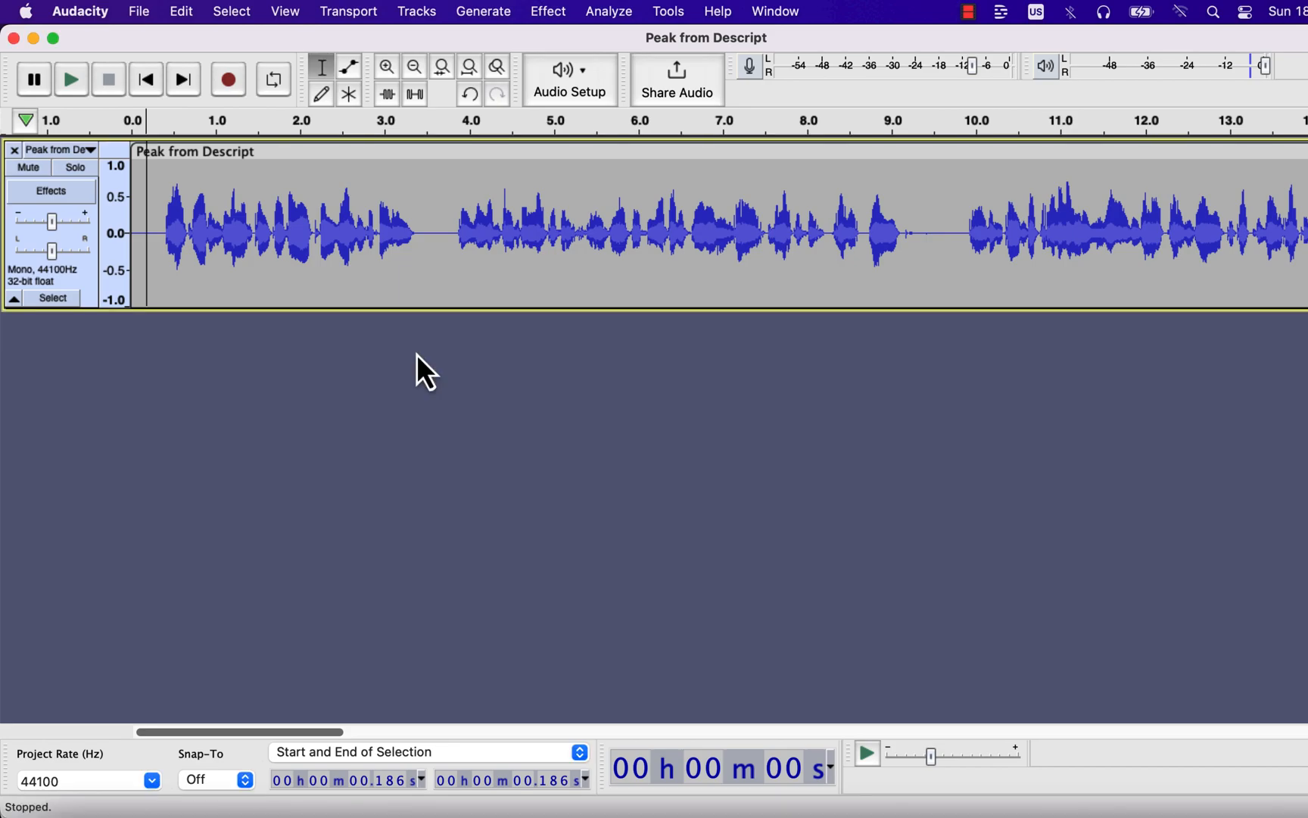
{"action": "left_click", "coordinate": [548, 11]}
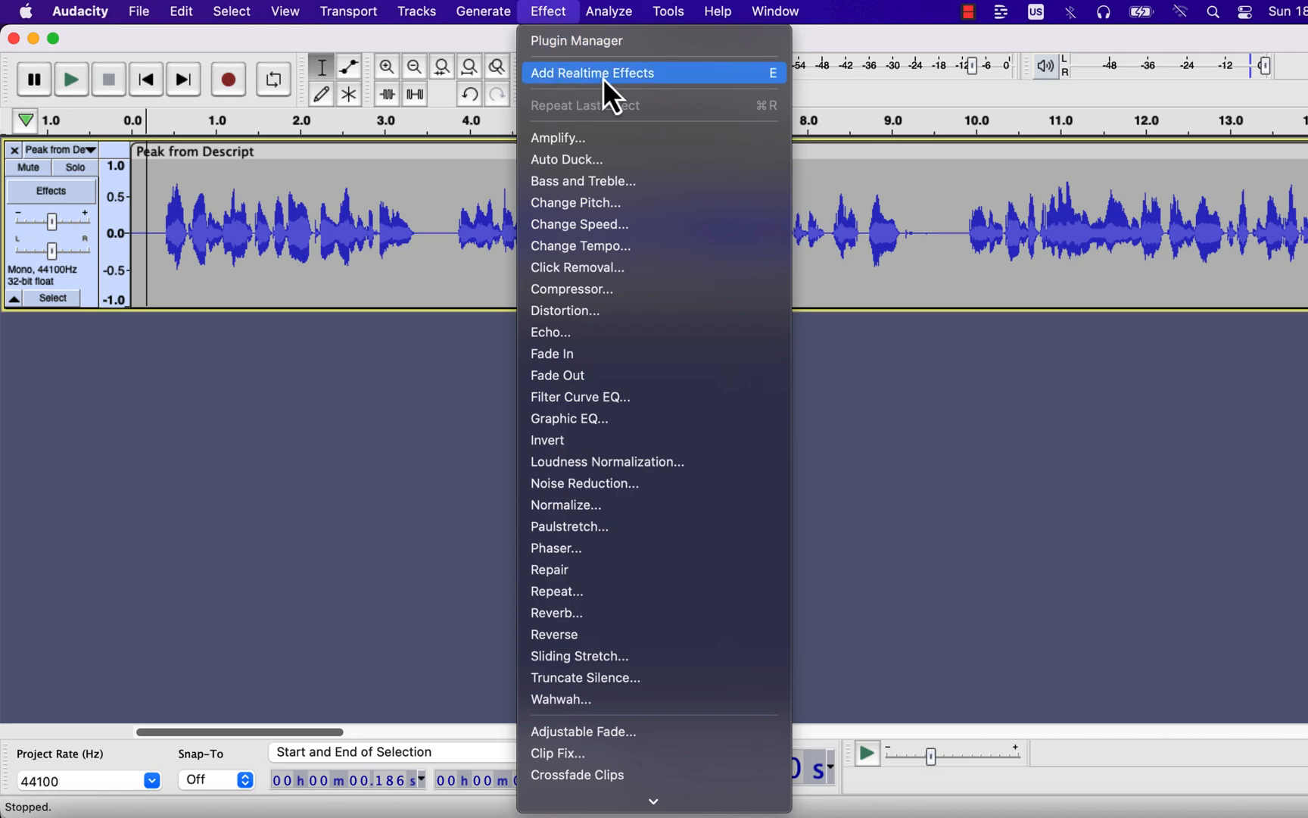
{"action": "left_click", "coordinate": [593, 72]}
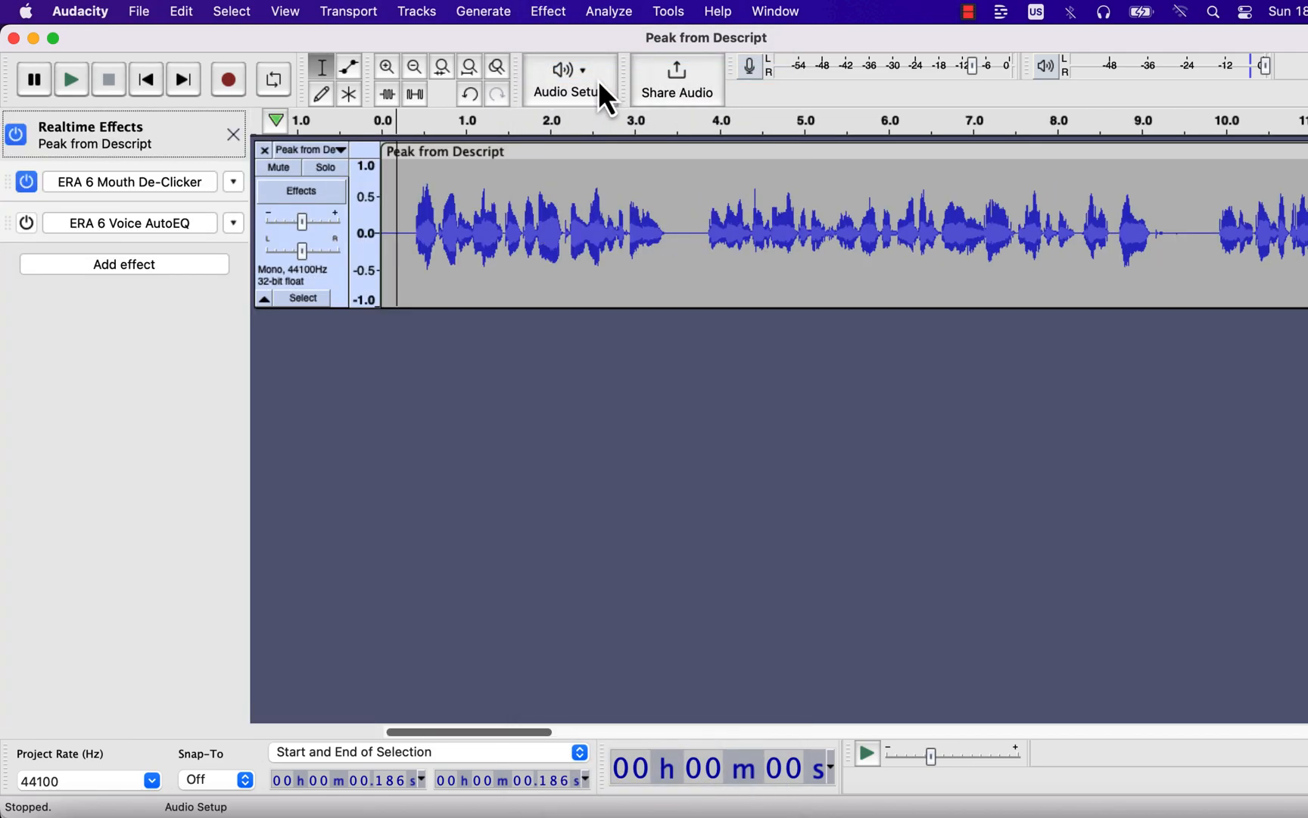
{"action": "mouse_move", "coordinate": [562, 97]}
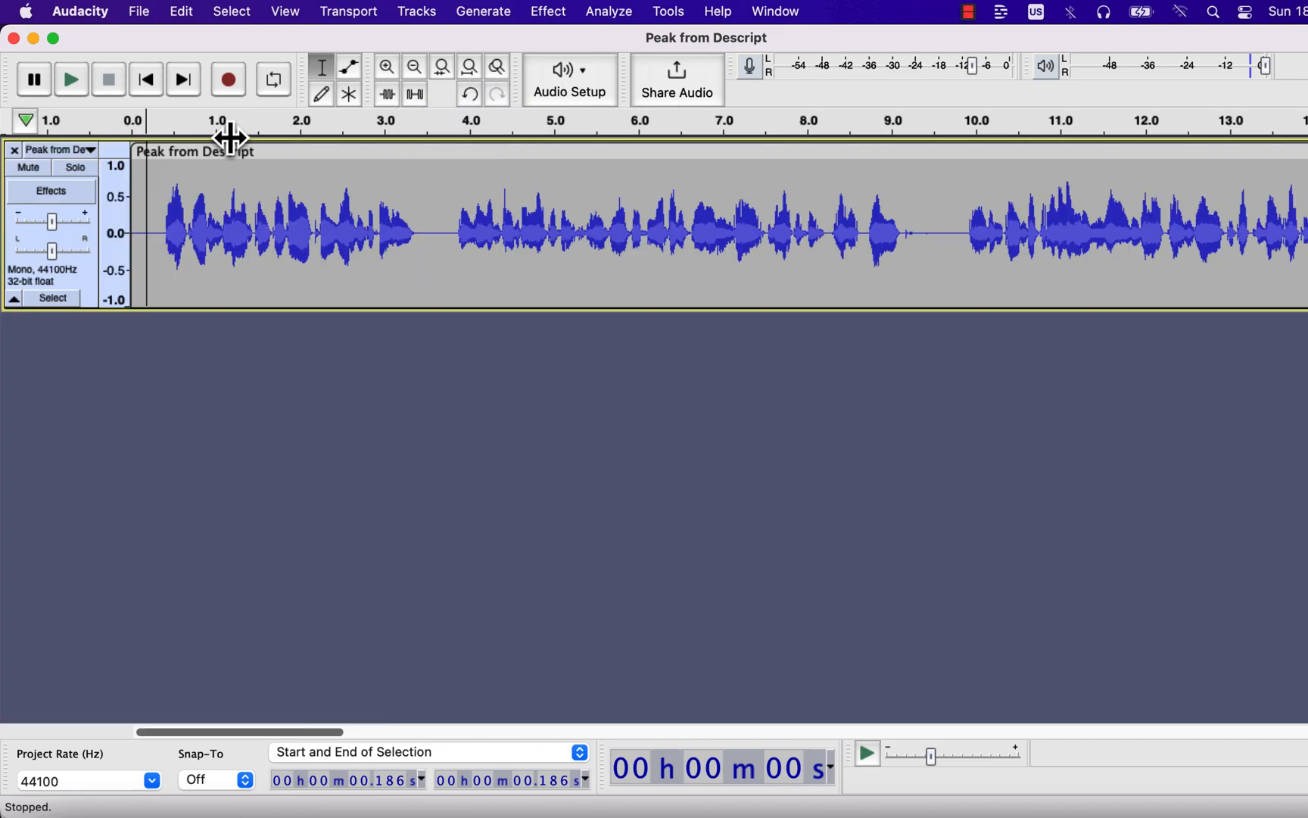
{"action": "mouse_move", "coordinate": [227, 136]}
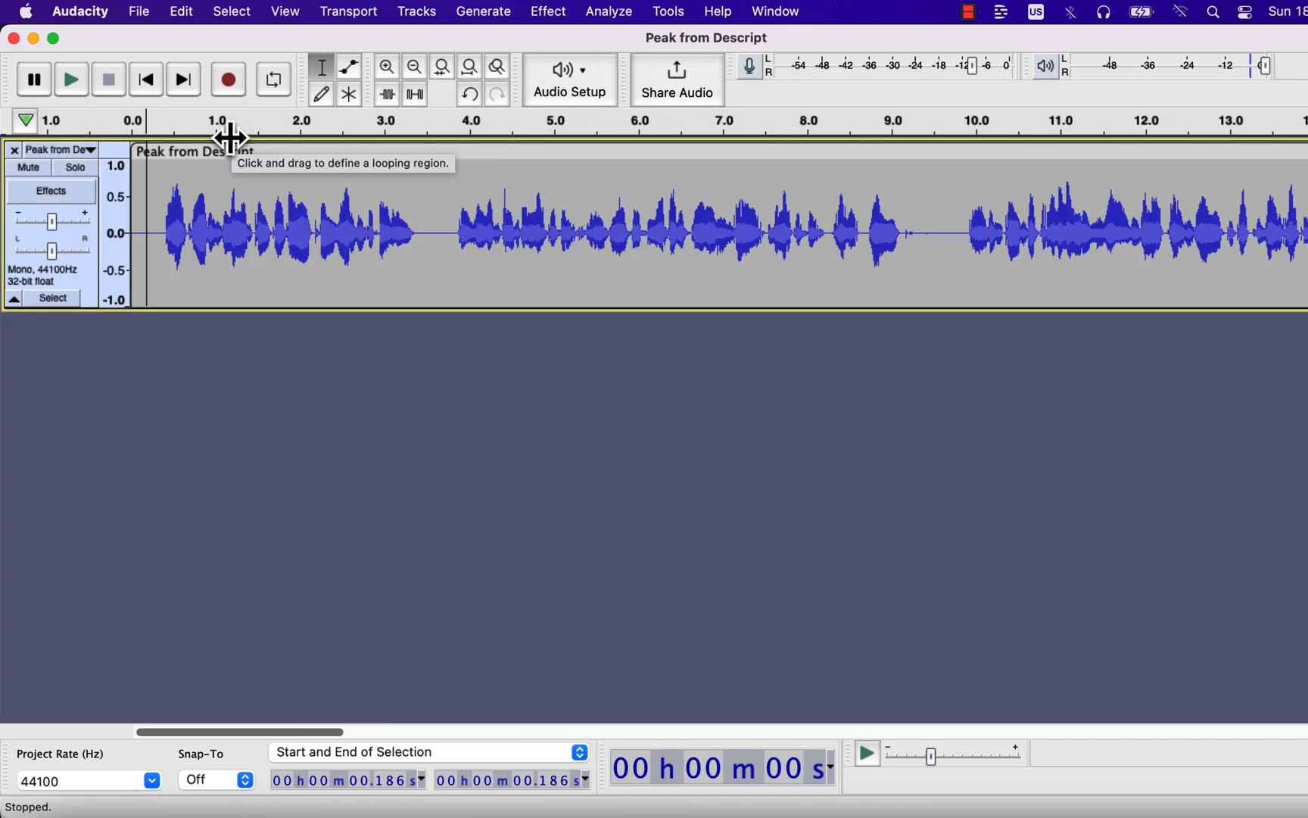